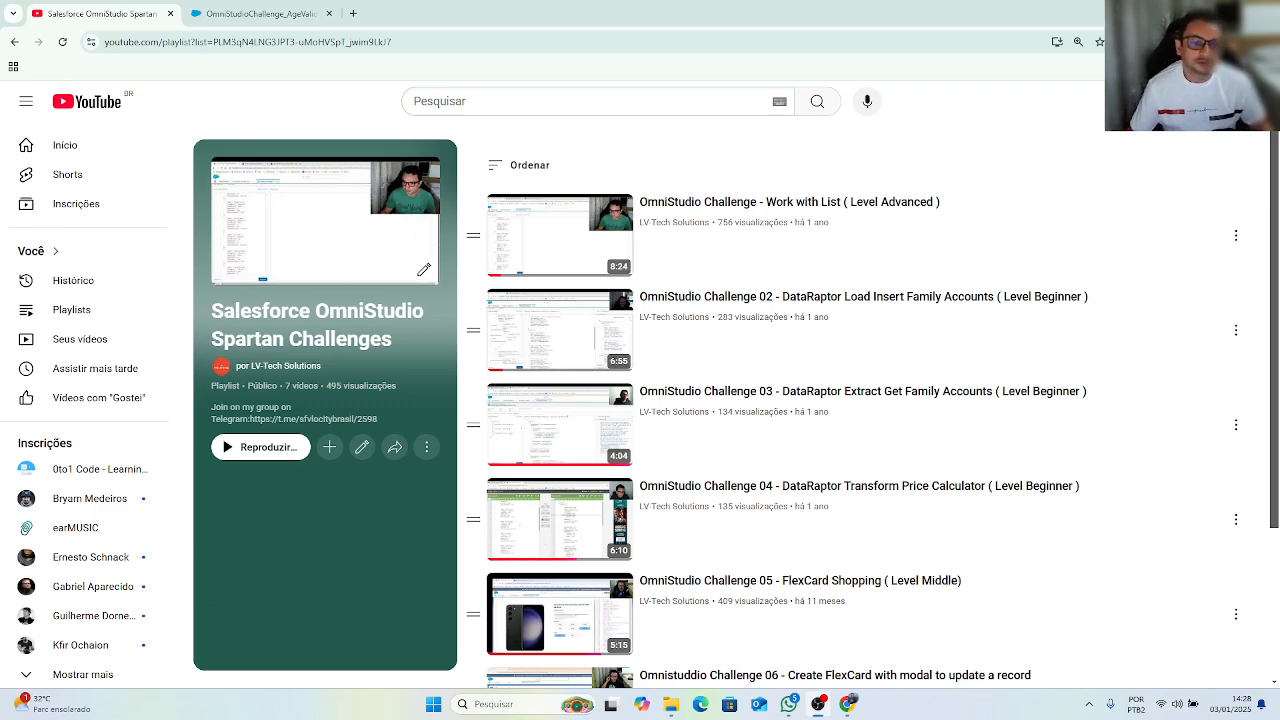
mouse_move(788, 532)
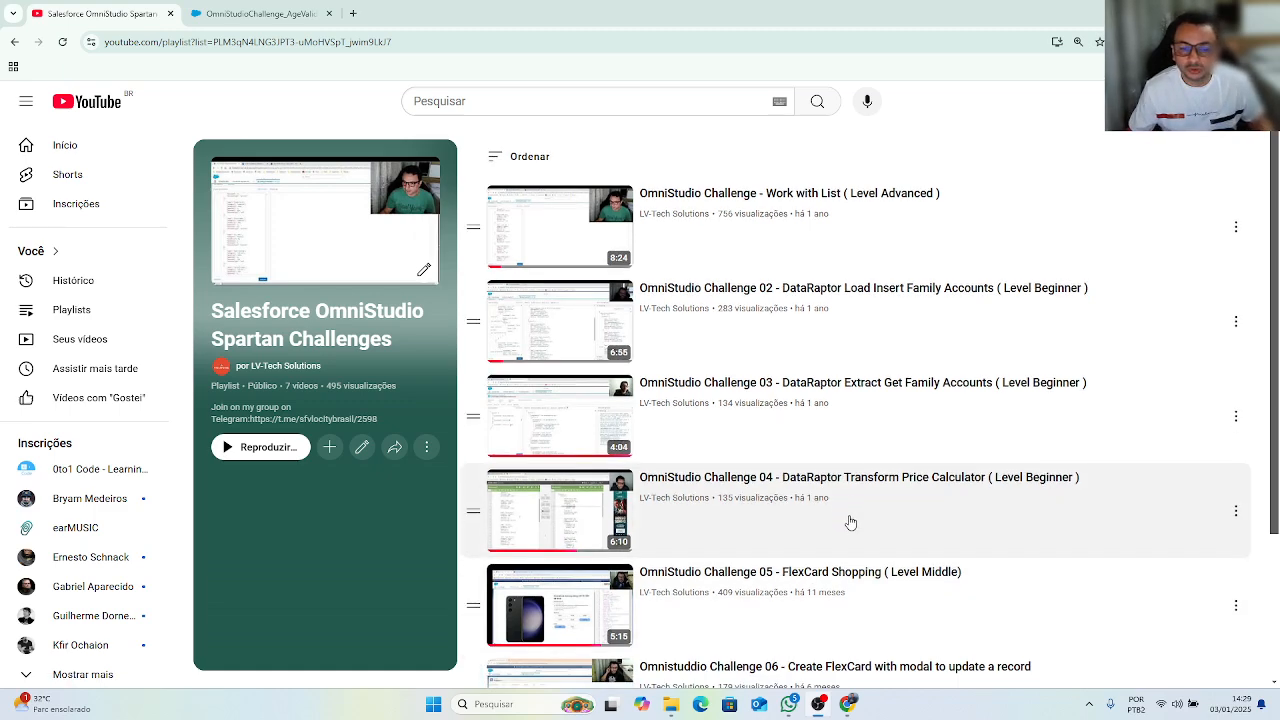
Switch to the AgeValidation OmniScript and turn off Enable Repeat on the User block.
scroll(down, 3)
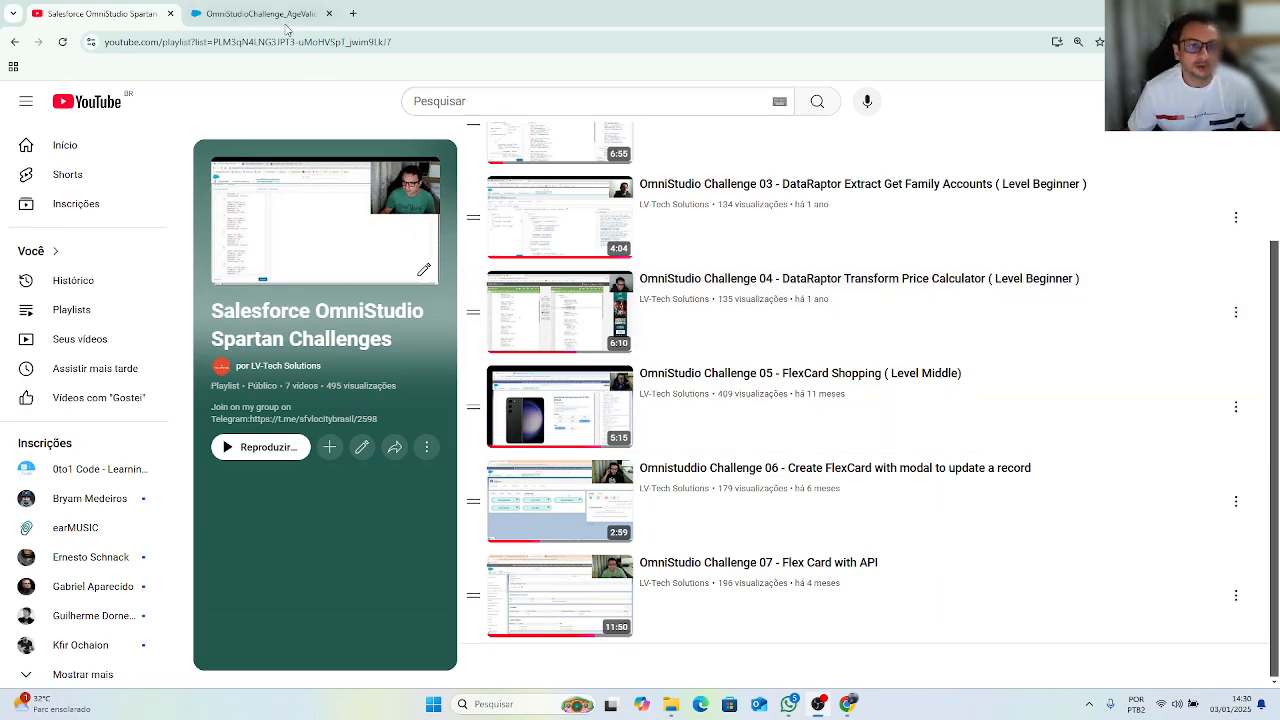
click(264, 12)
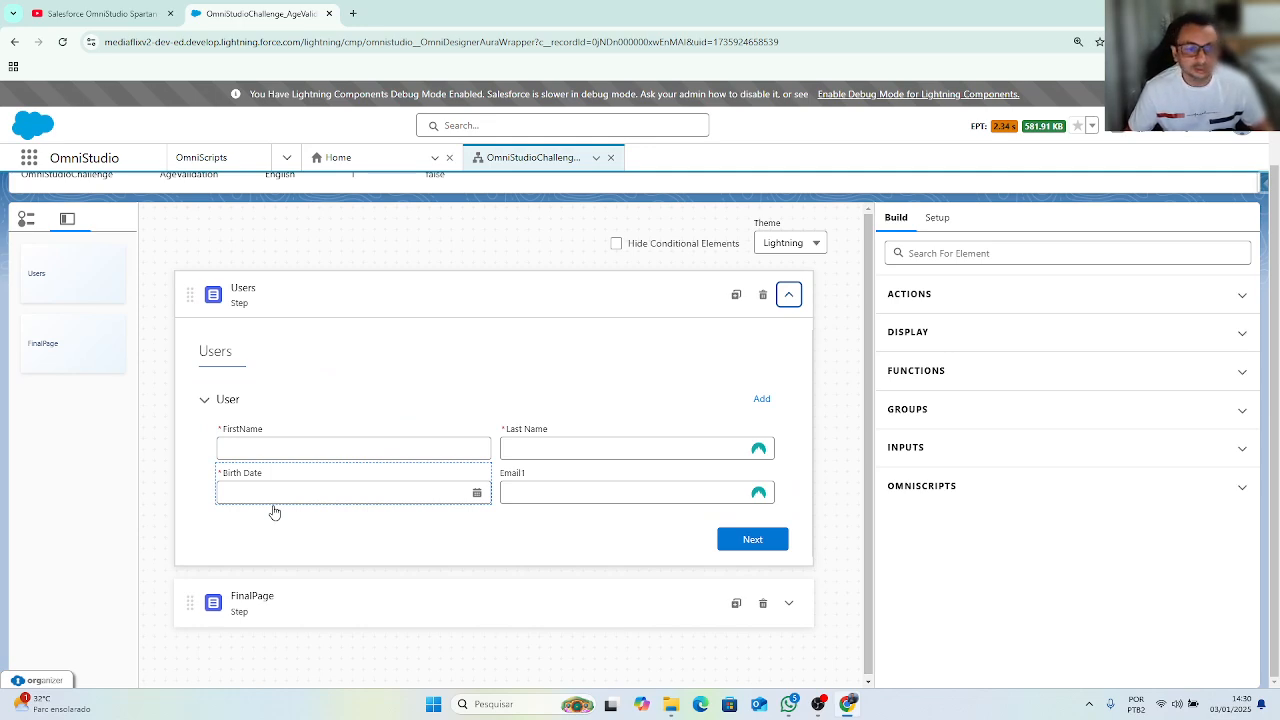
click(352, 448)
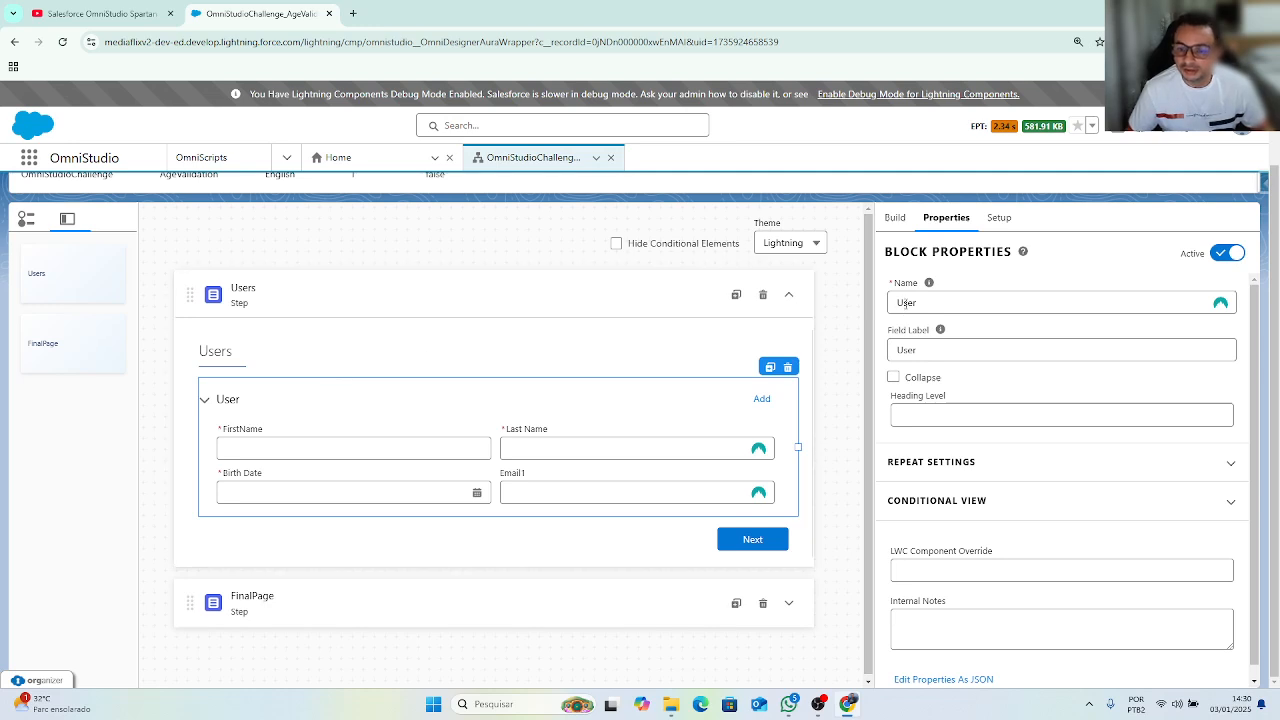
mouse_move(856, 340)
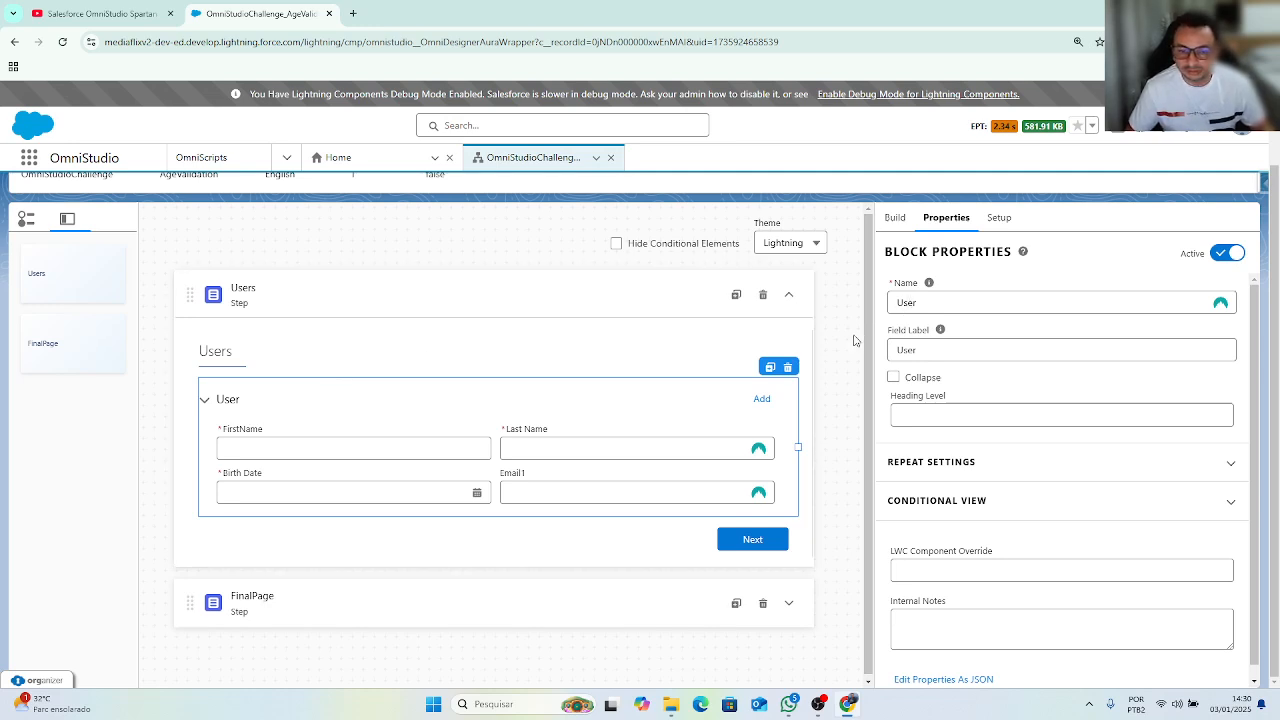
mouse_move(992, 370)
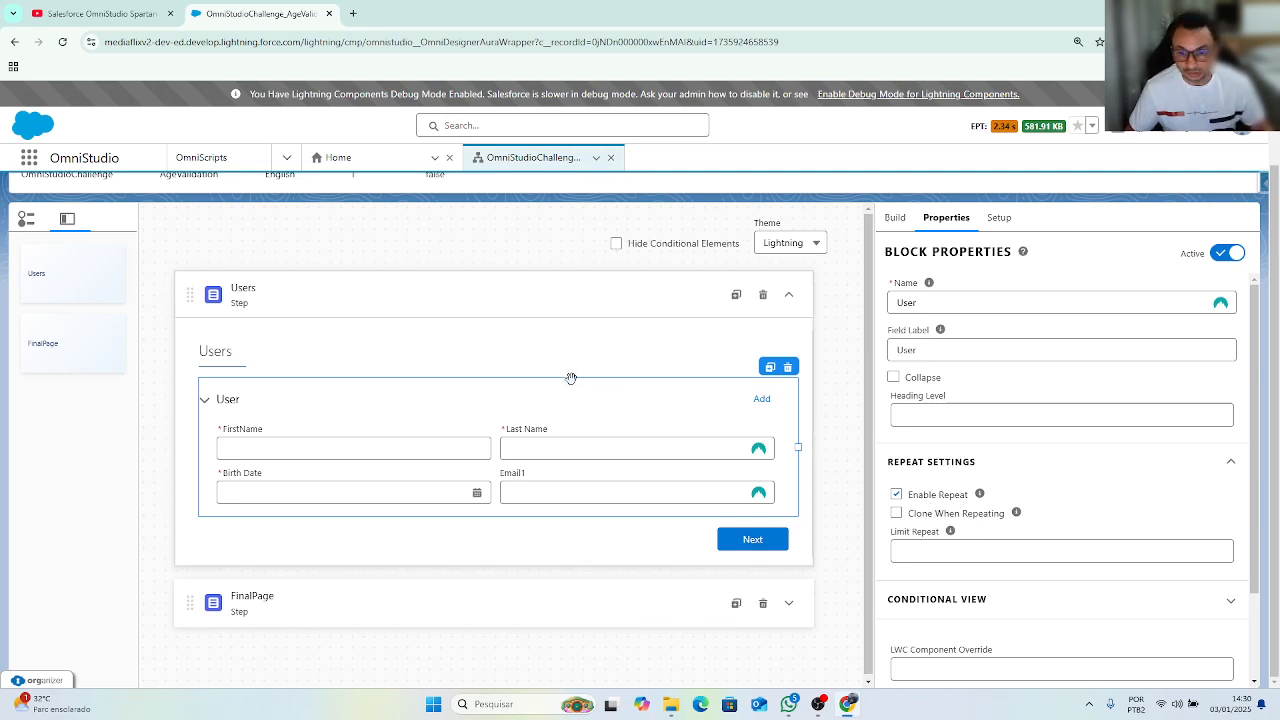
click(352, 448)
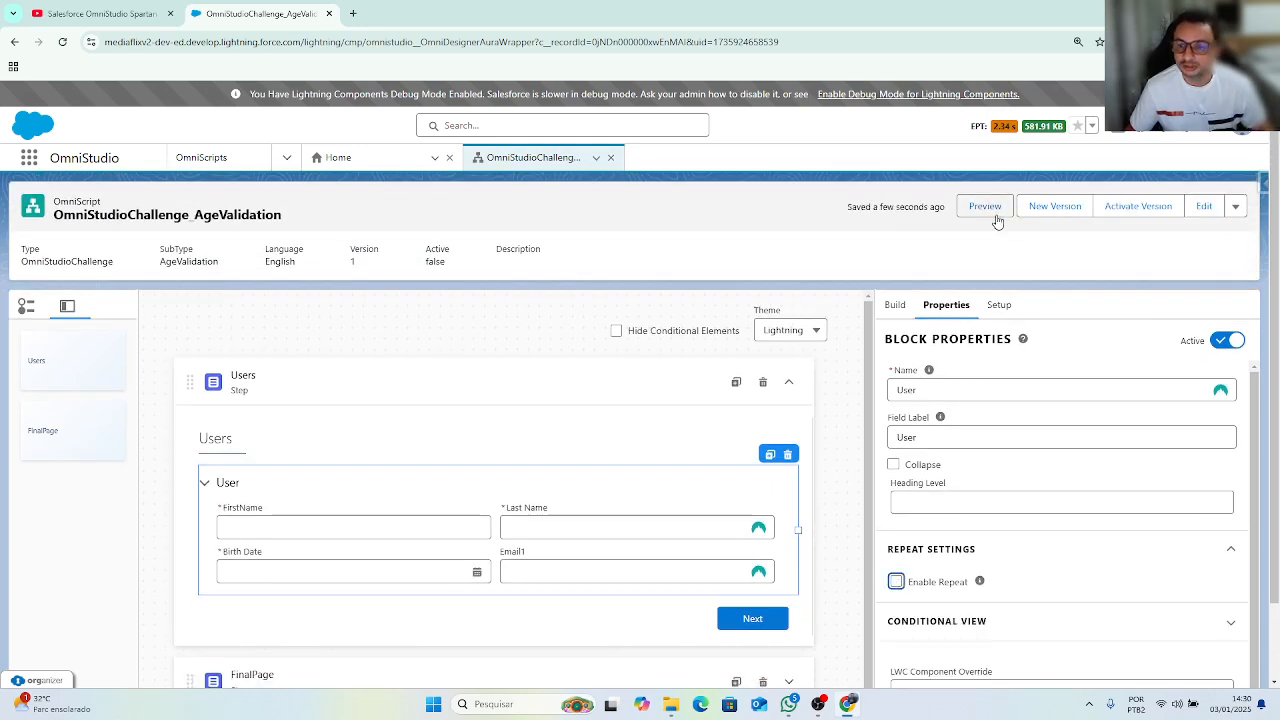
Preview the script and enter first name Peter.
click(984, 206)
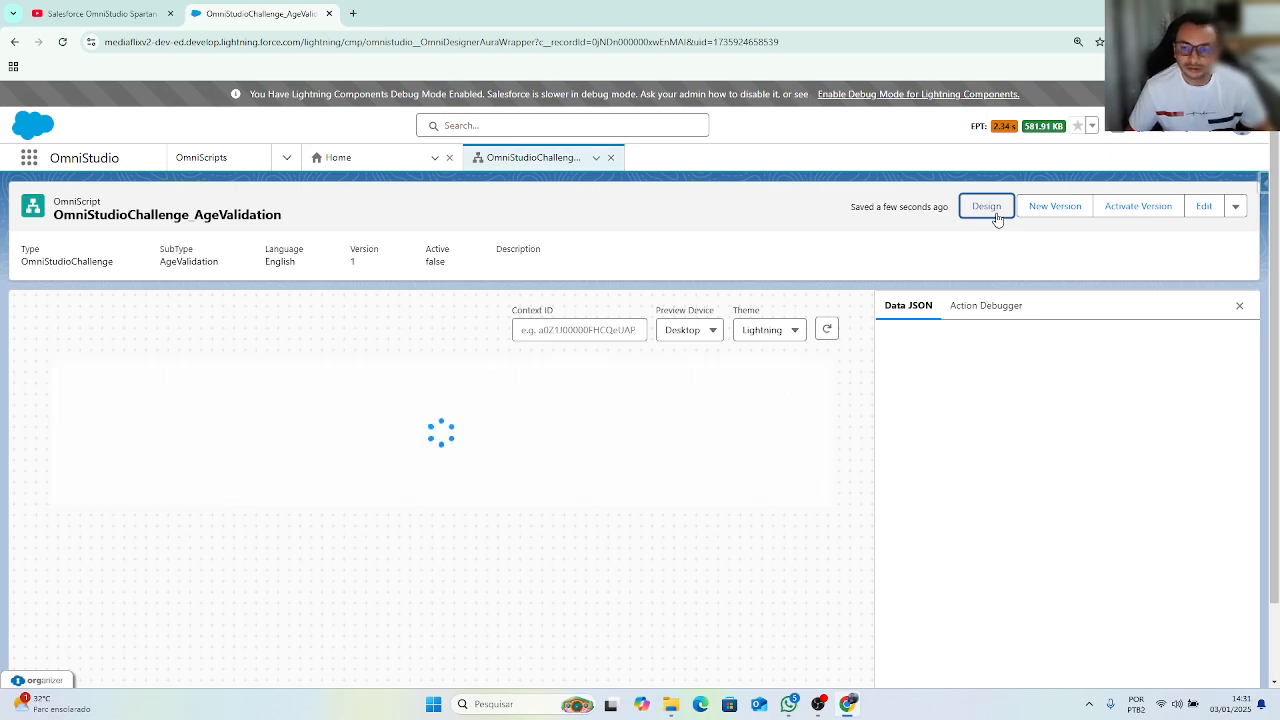
click(986, 206)
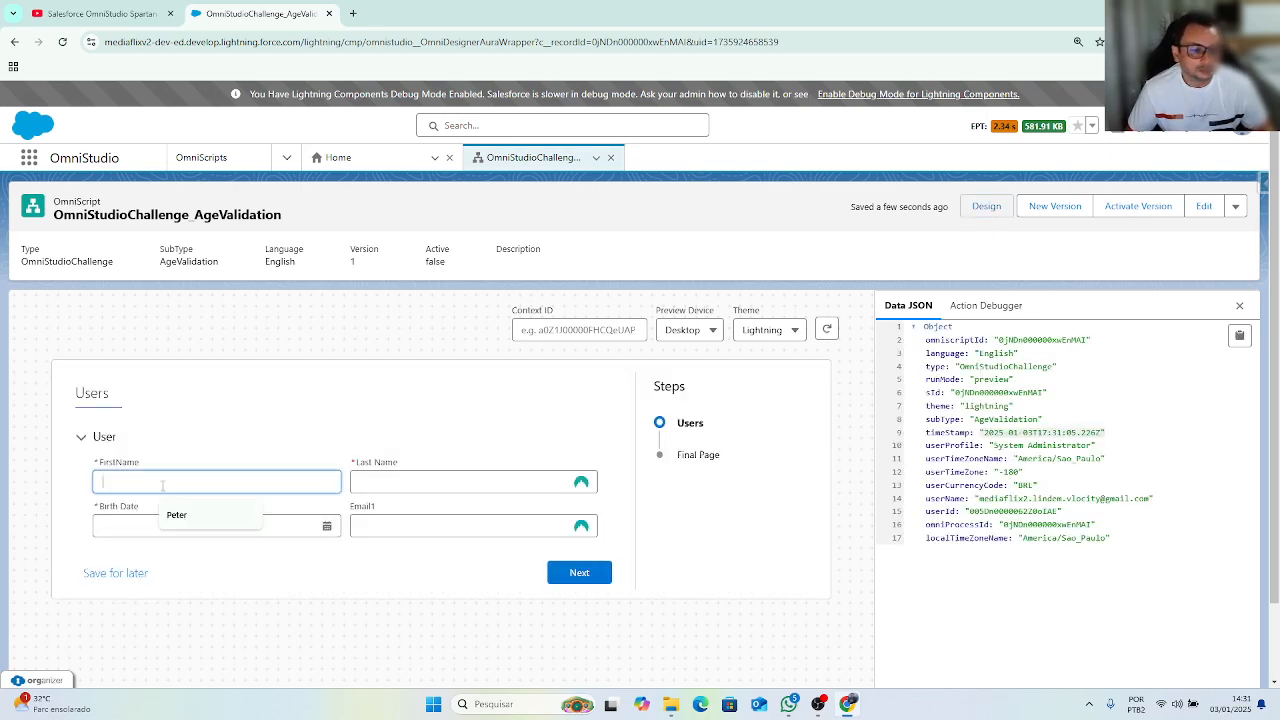
text(Peter)
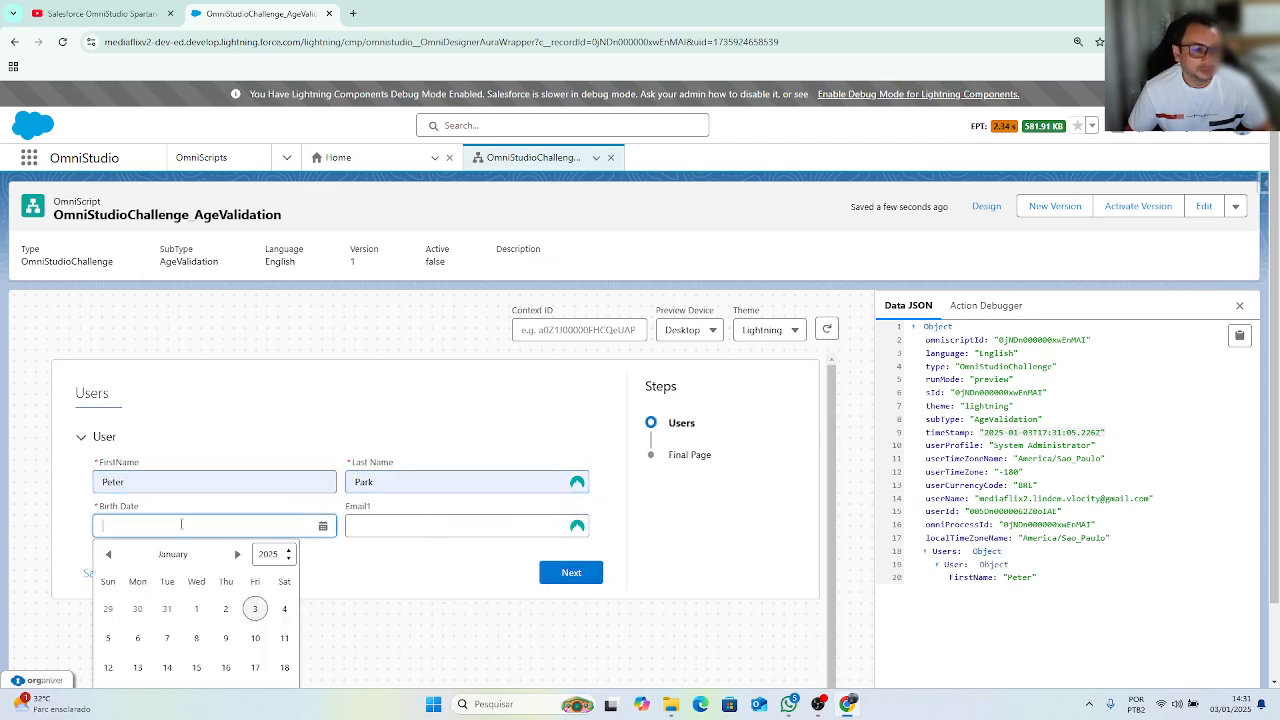
Pick a 2007 birth date from the calendar, triggering the under-18 age error.
click(268, 554)
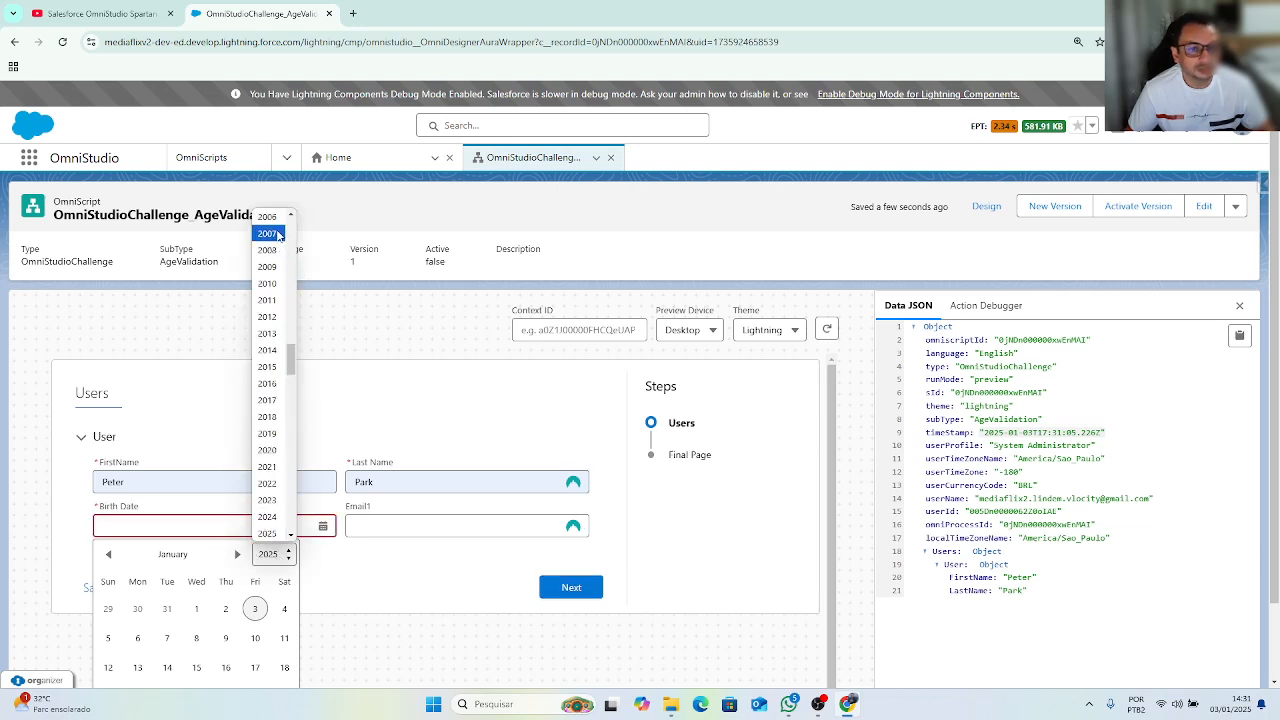
click(268, 232)
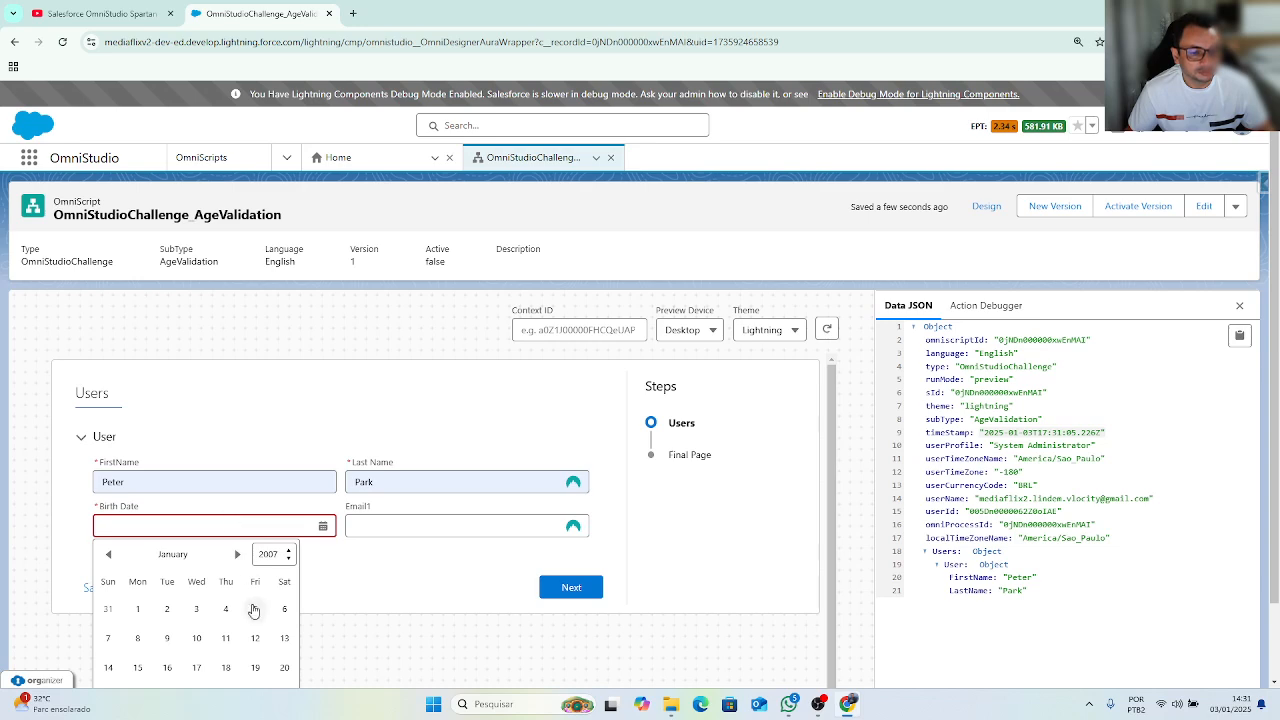
click(136, 608)
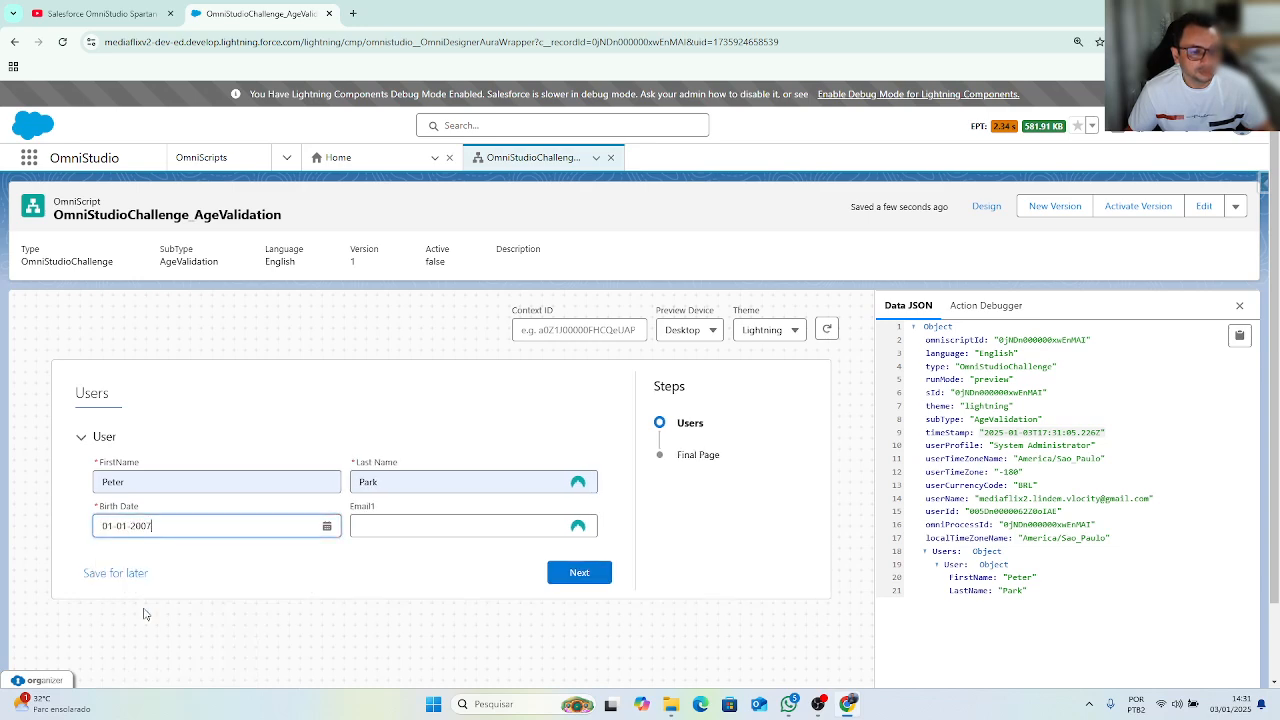
click(464, 524)
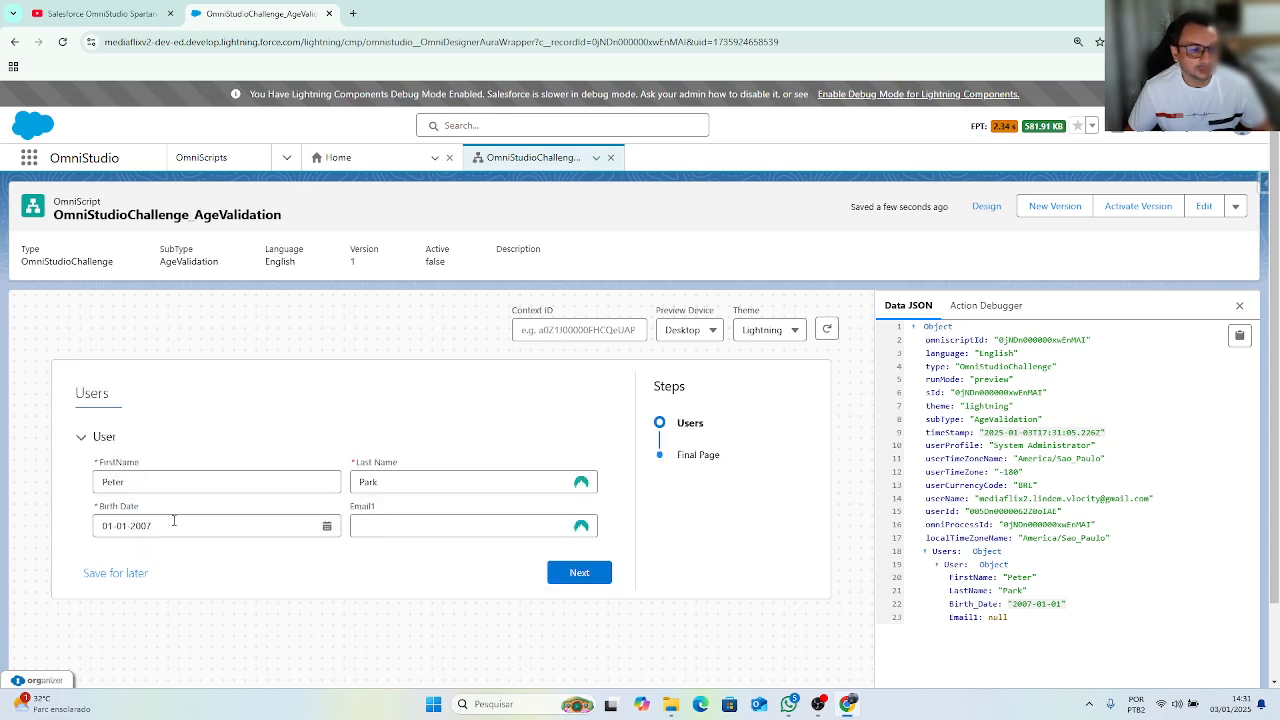
click(216, 524)
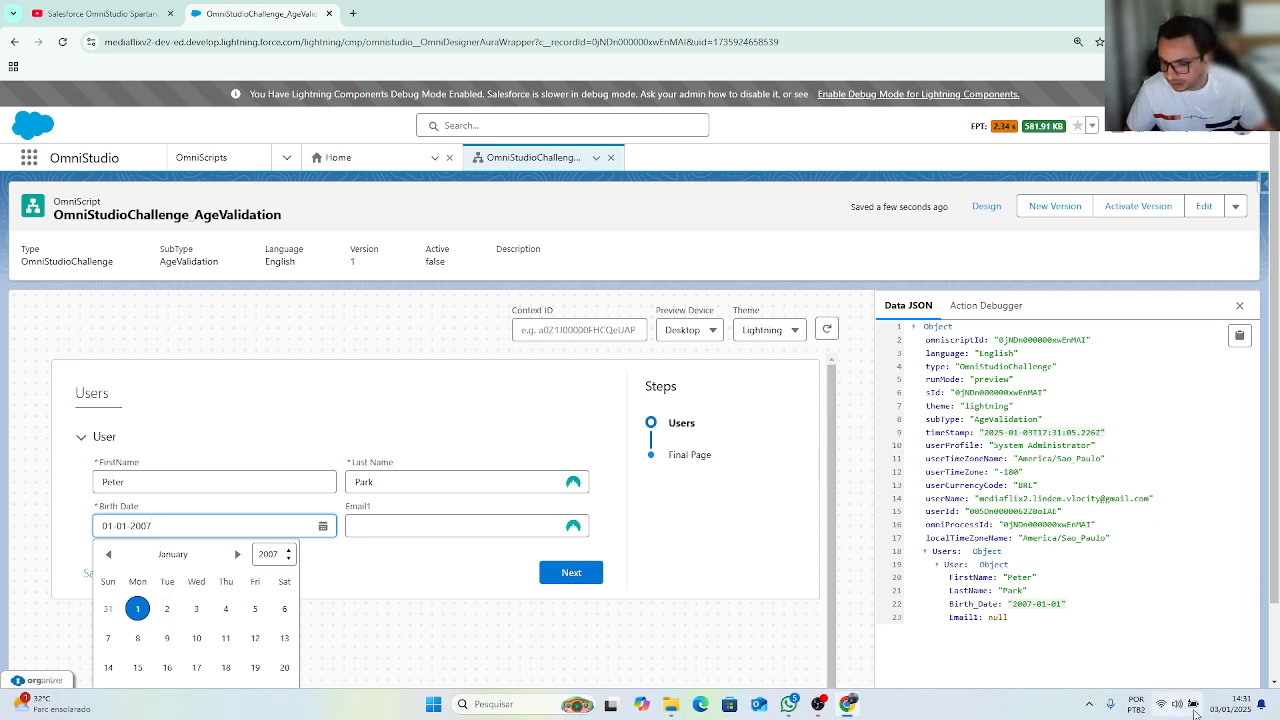
mouse_move(224, 608)
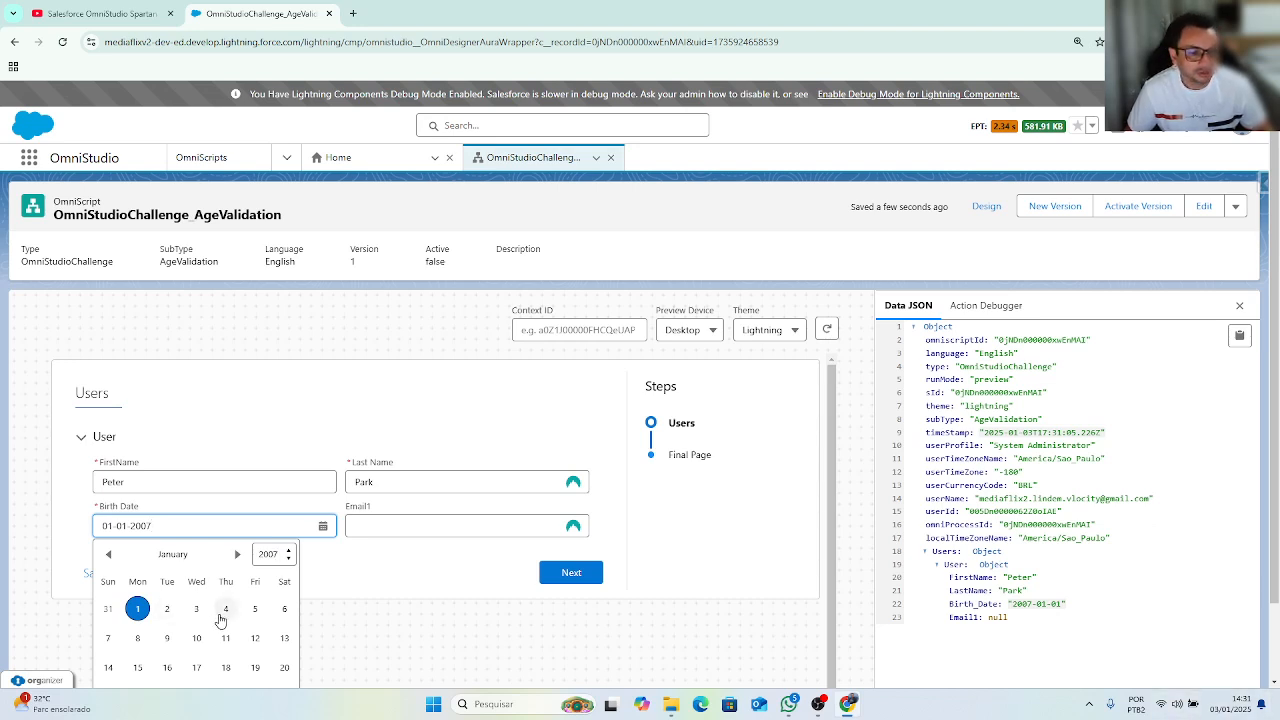
click(226, 608)
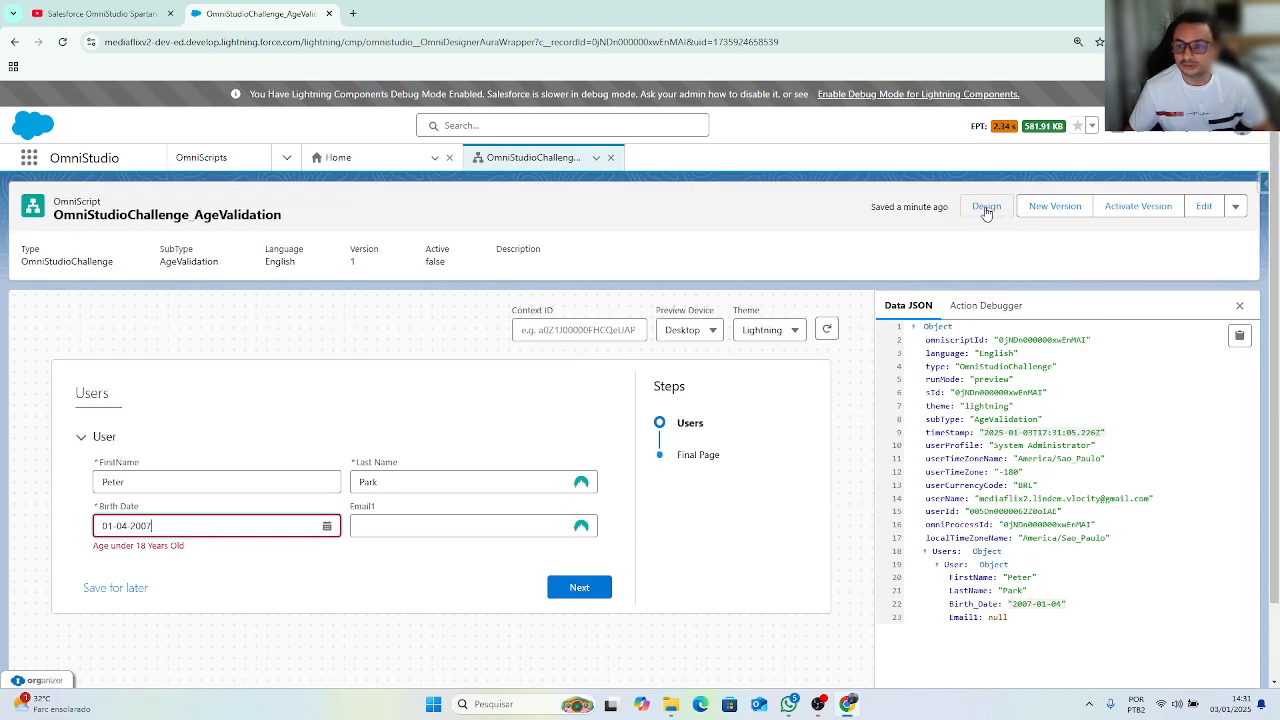
Back in design, enable repeating on the User block and preview again.
click(986, 206)
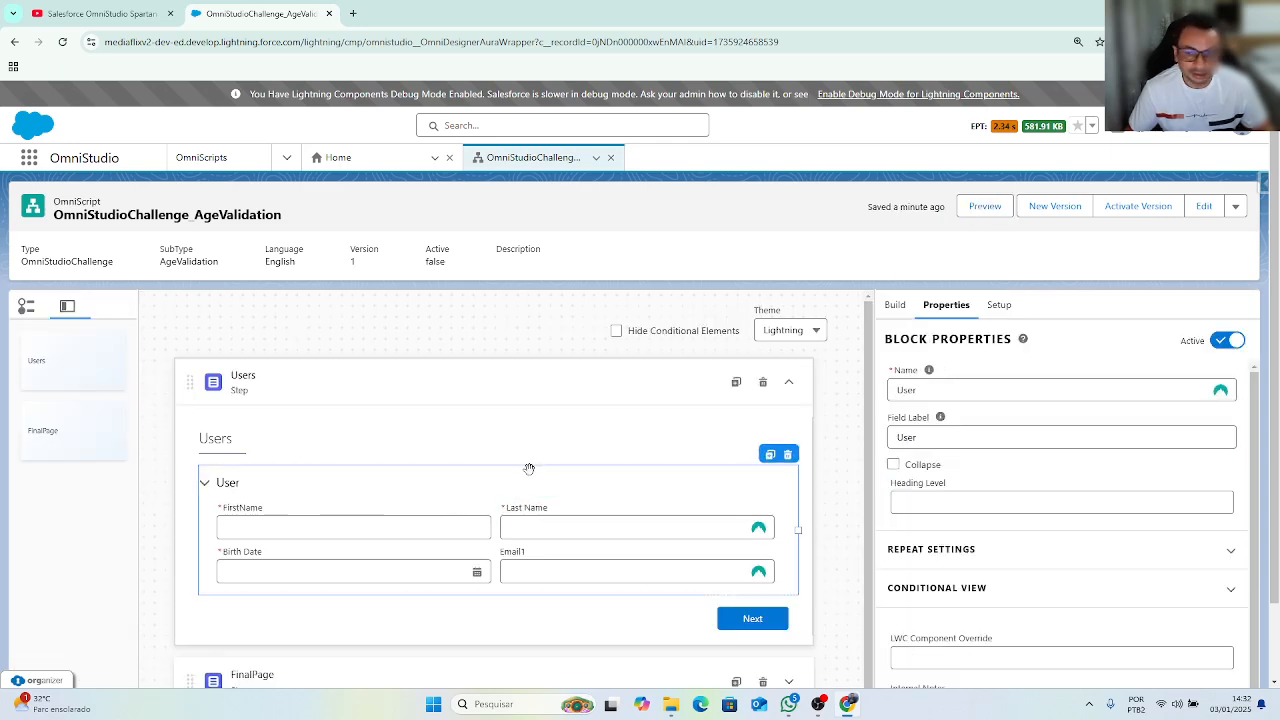
click(1060, 390)
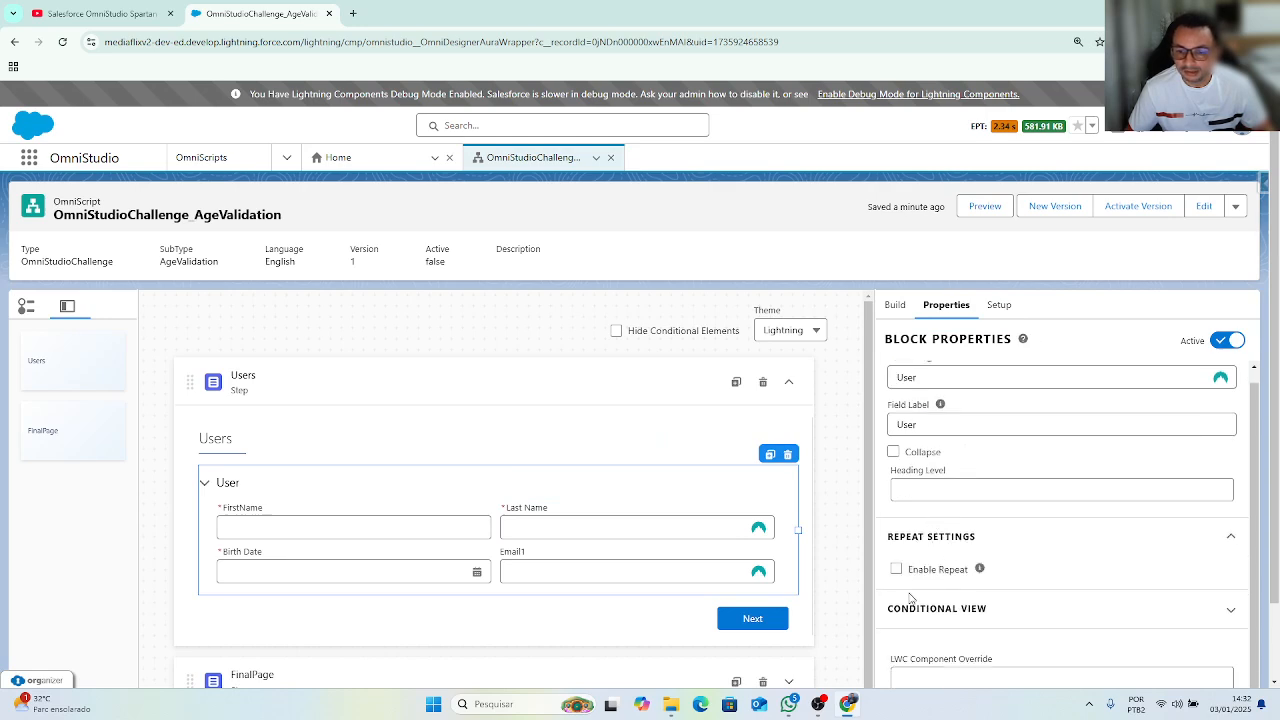
click(896, 568)
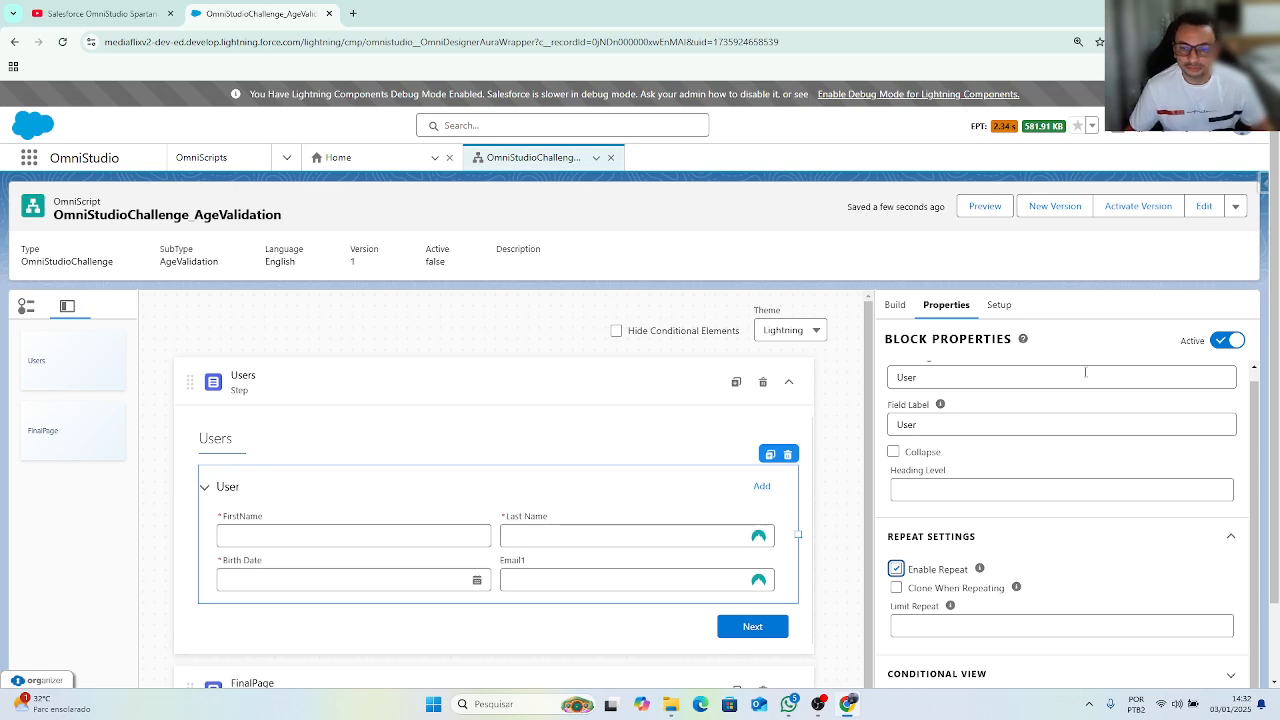
click(984, 204)
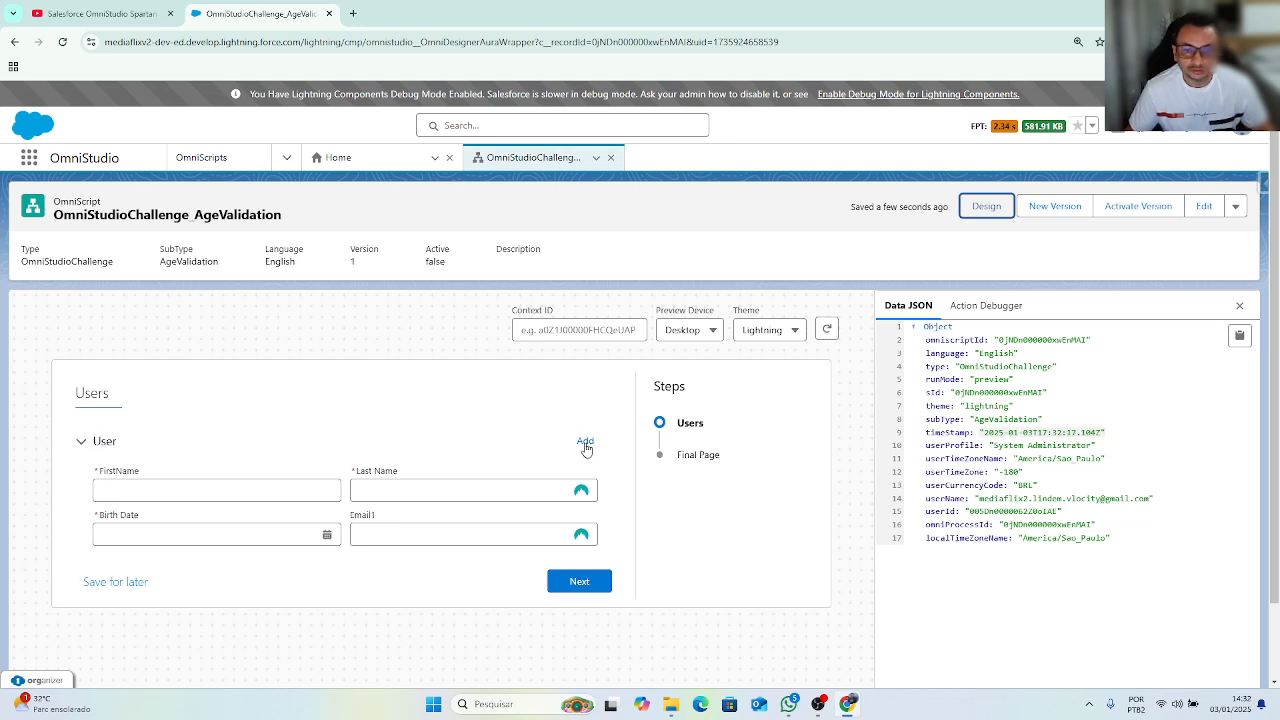
Add a second User entry and try birth dates 02/, 01 and 01-03-2025 for Peter.
click(584, 442)
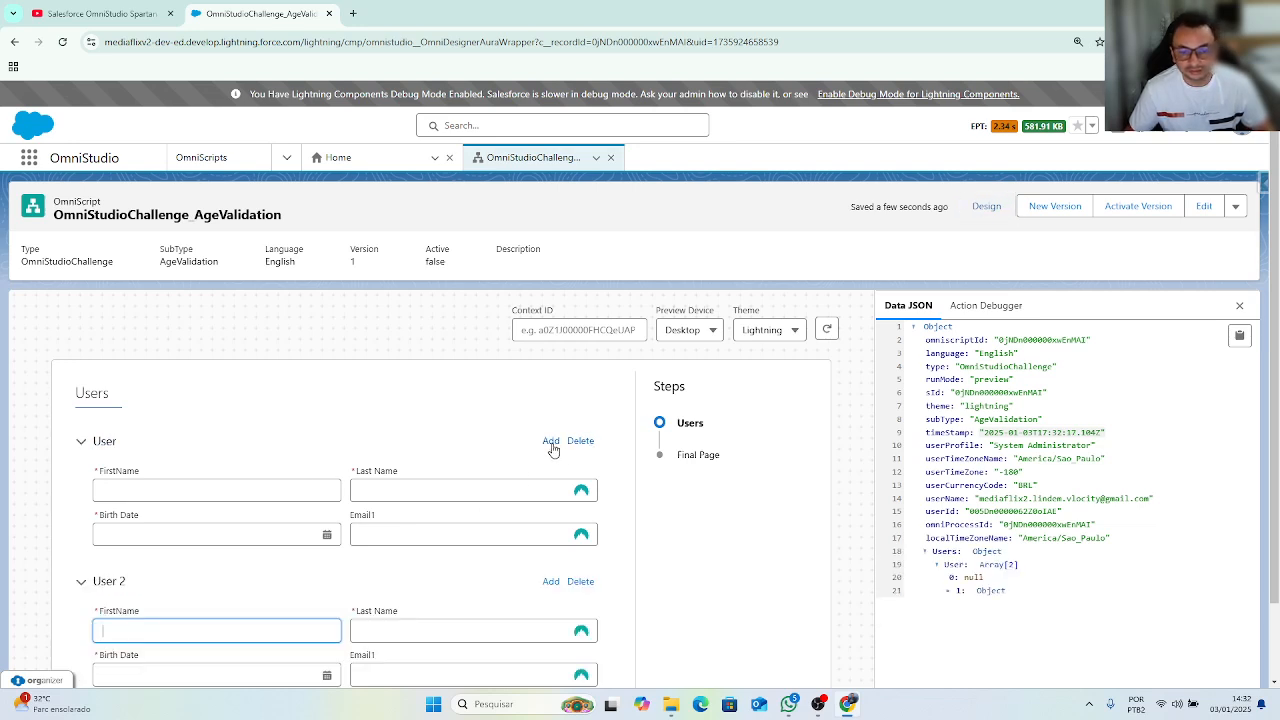
mouse_move(580, 450)
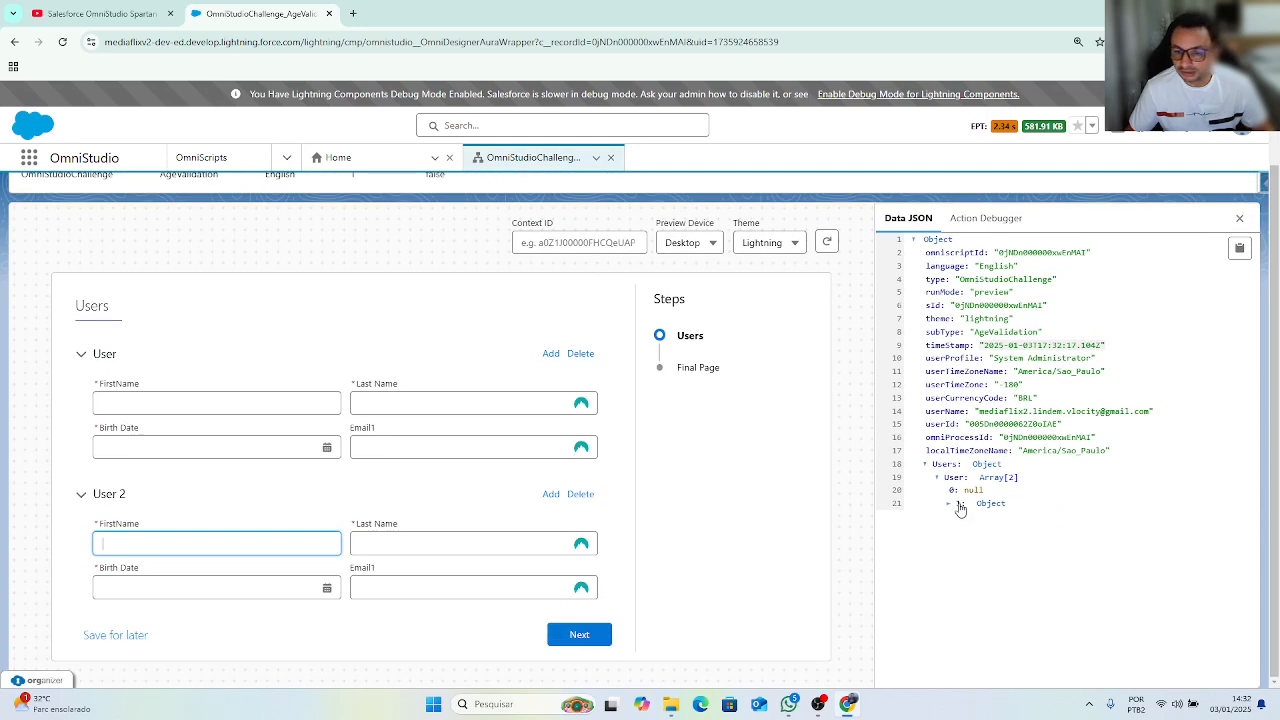
click(580, 634)
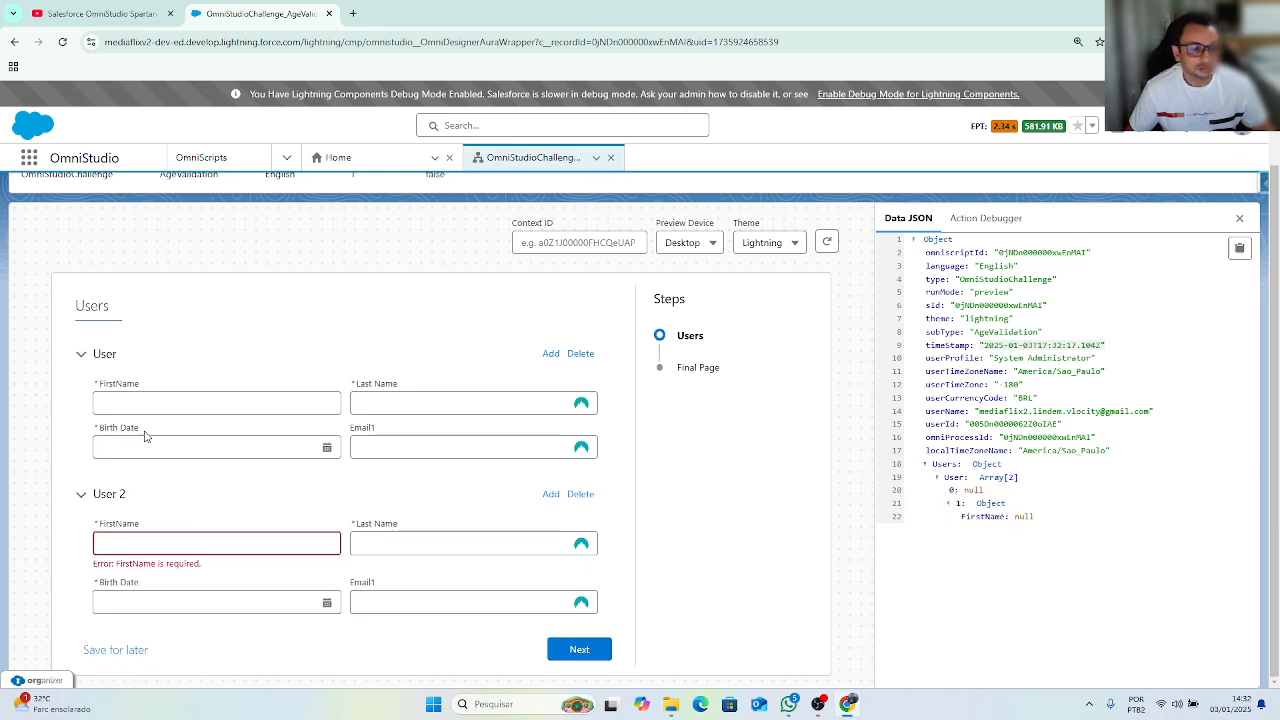
text(Peter)
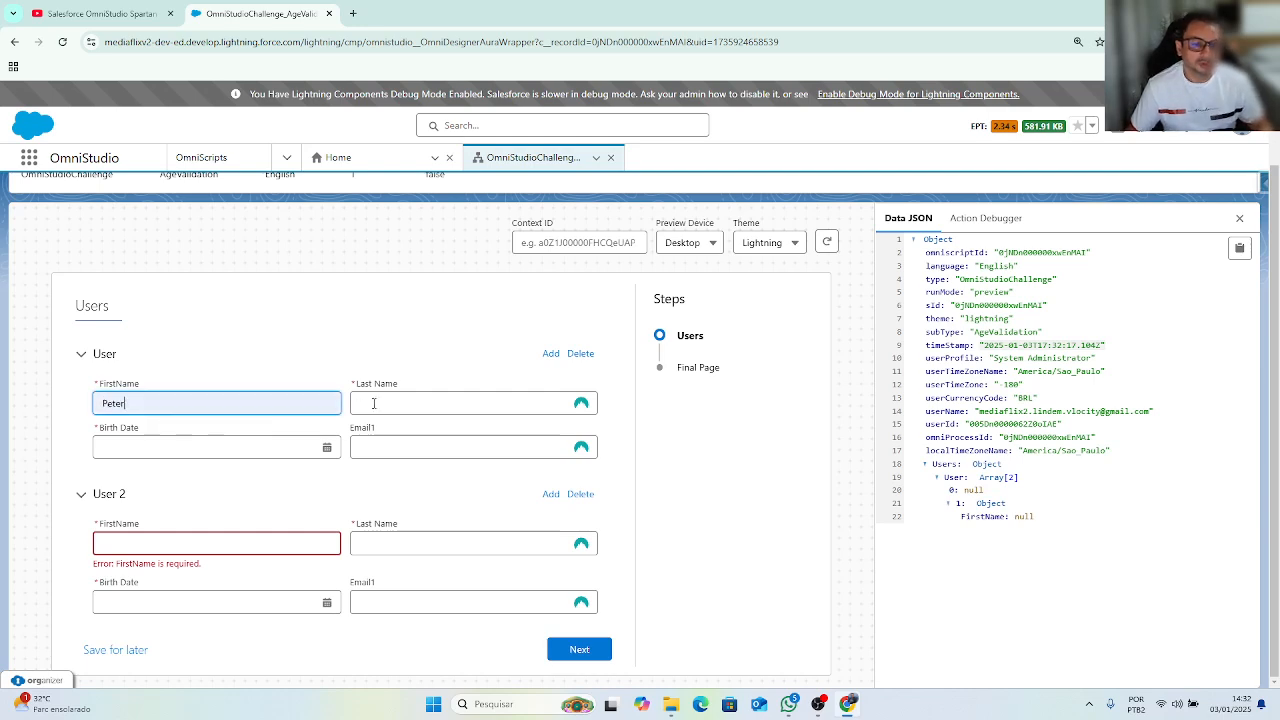
click(216, 446)
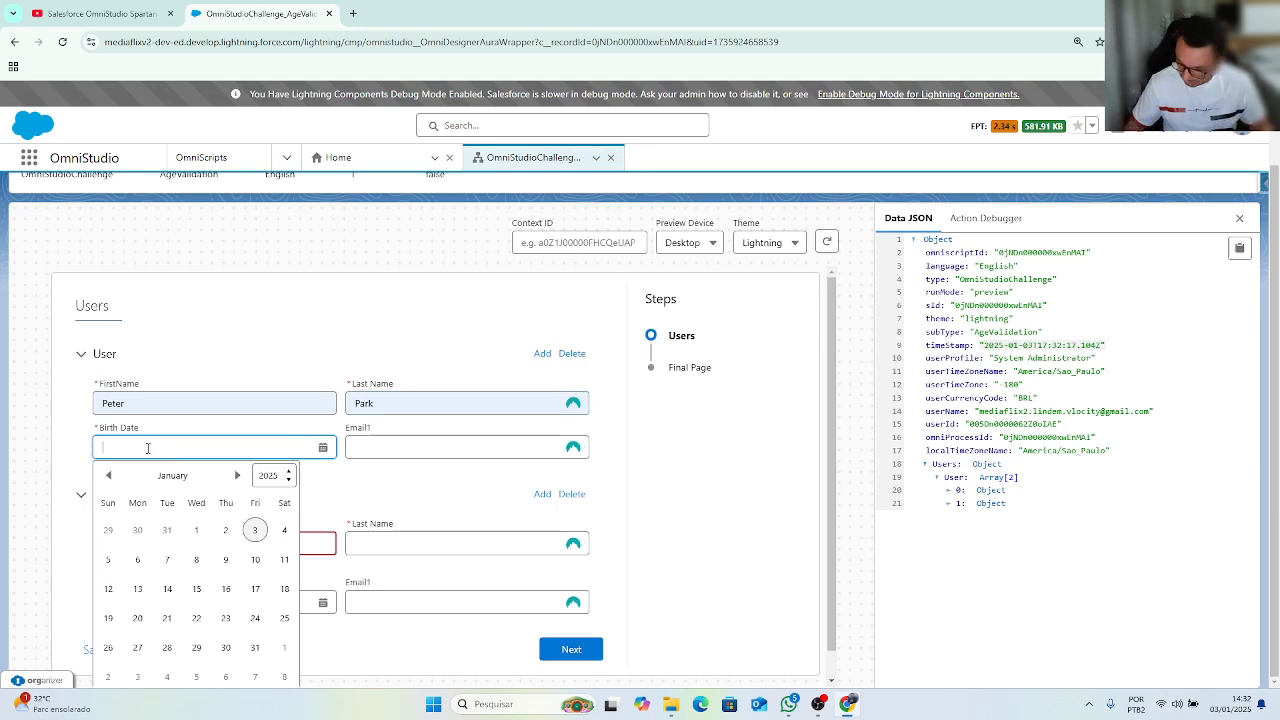
text(02/)
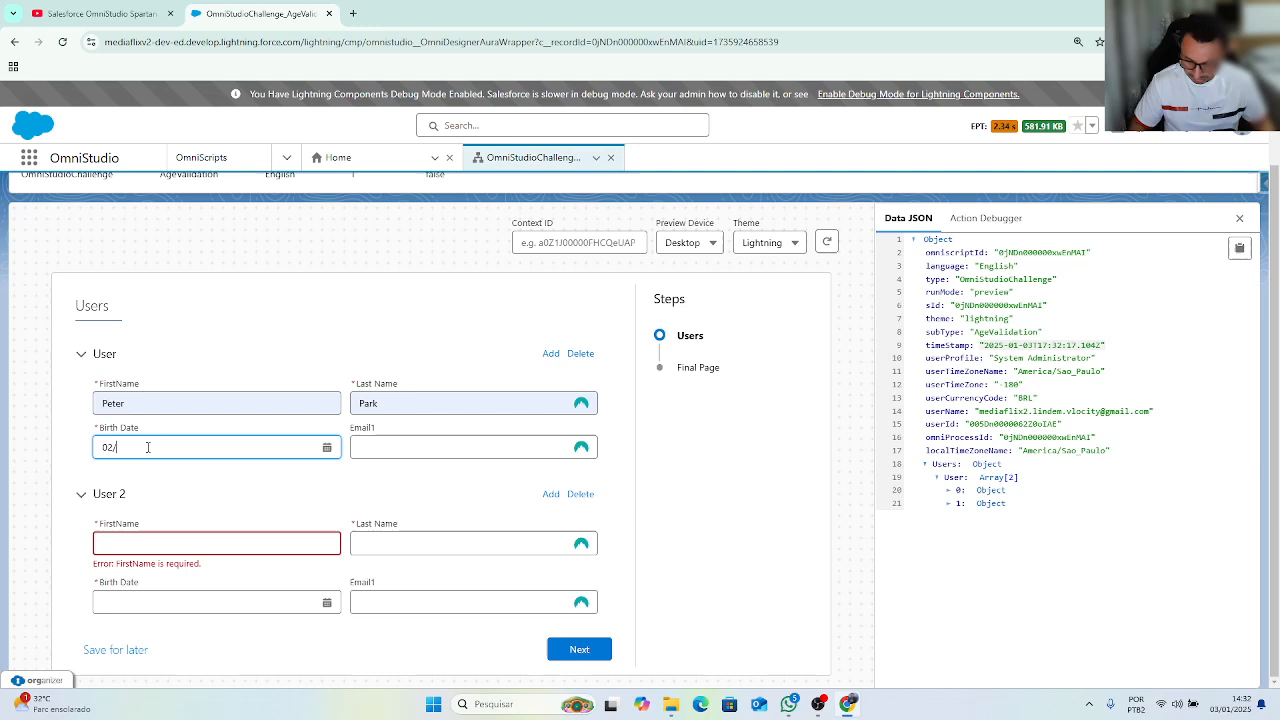
text(01)
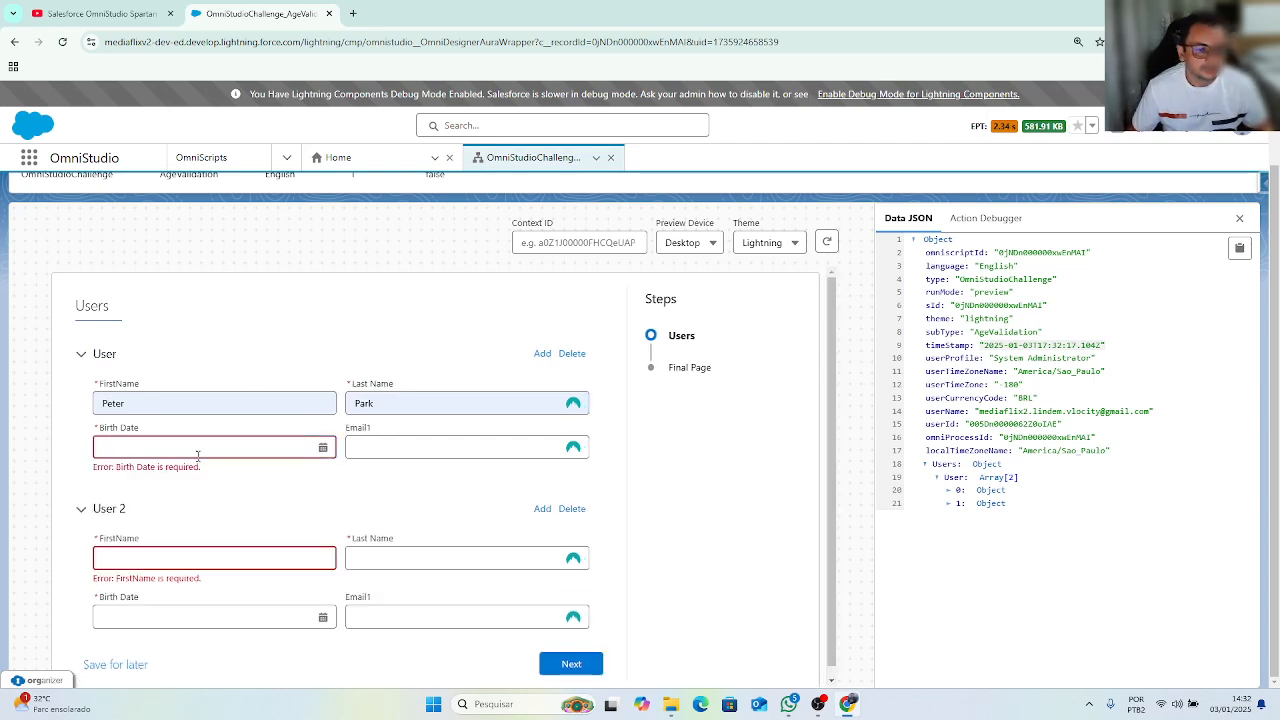
text(01-03-2025)
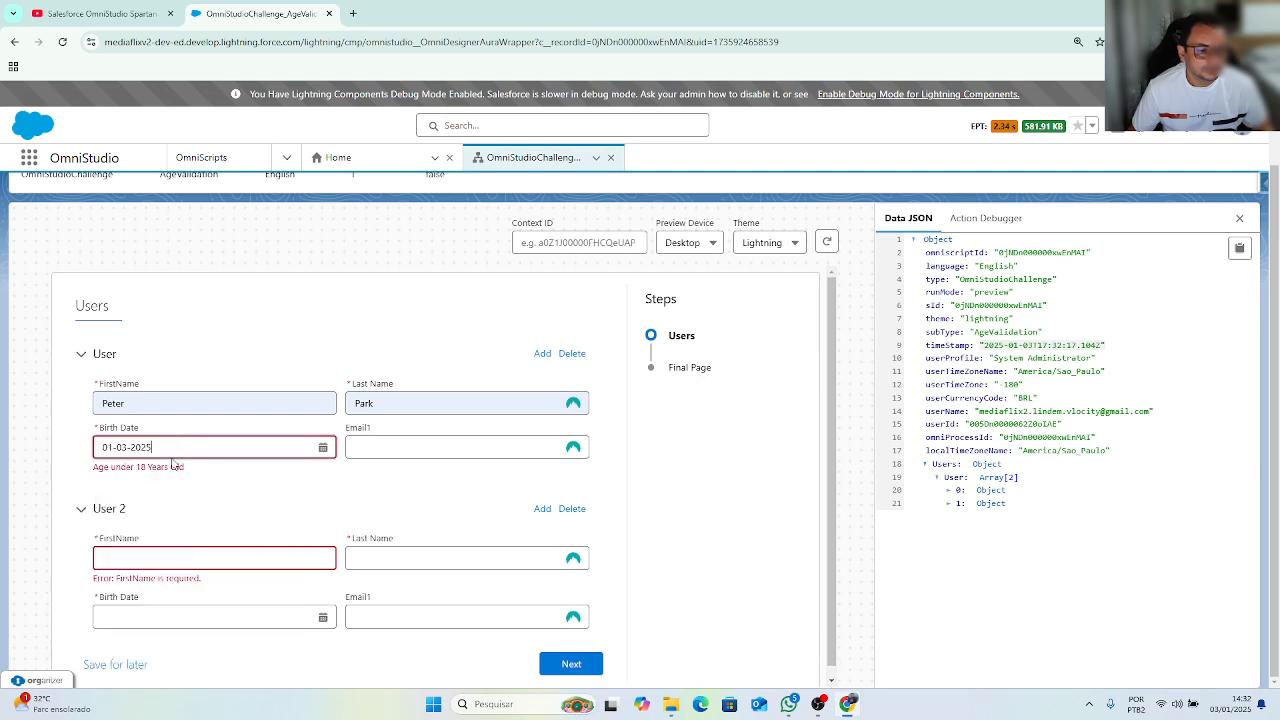
Re-edit the first user's birth date to 01-03-2007, clearing the under-18 error.
click(324, 448)
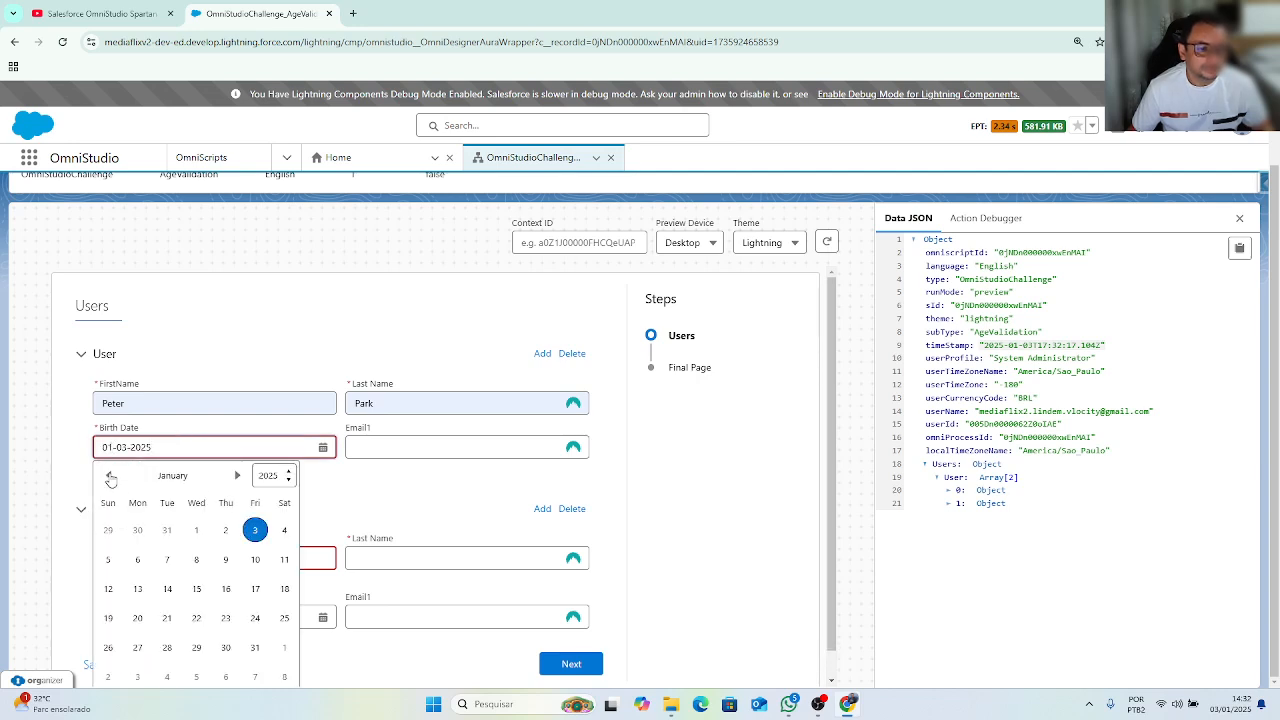
mouse_move(112, 476)
text(1)
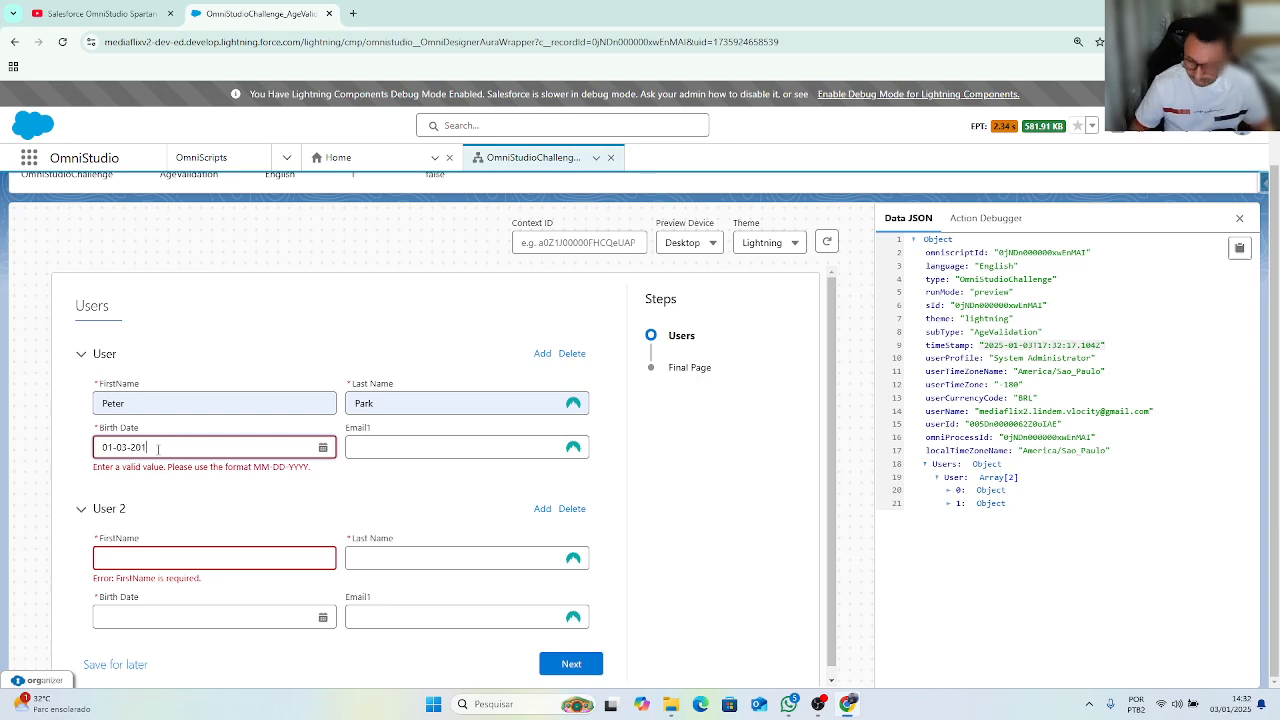
click(82, 354)
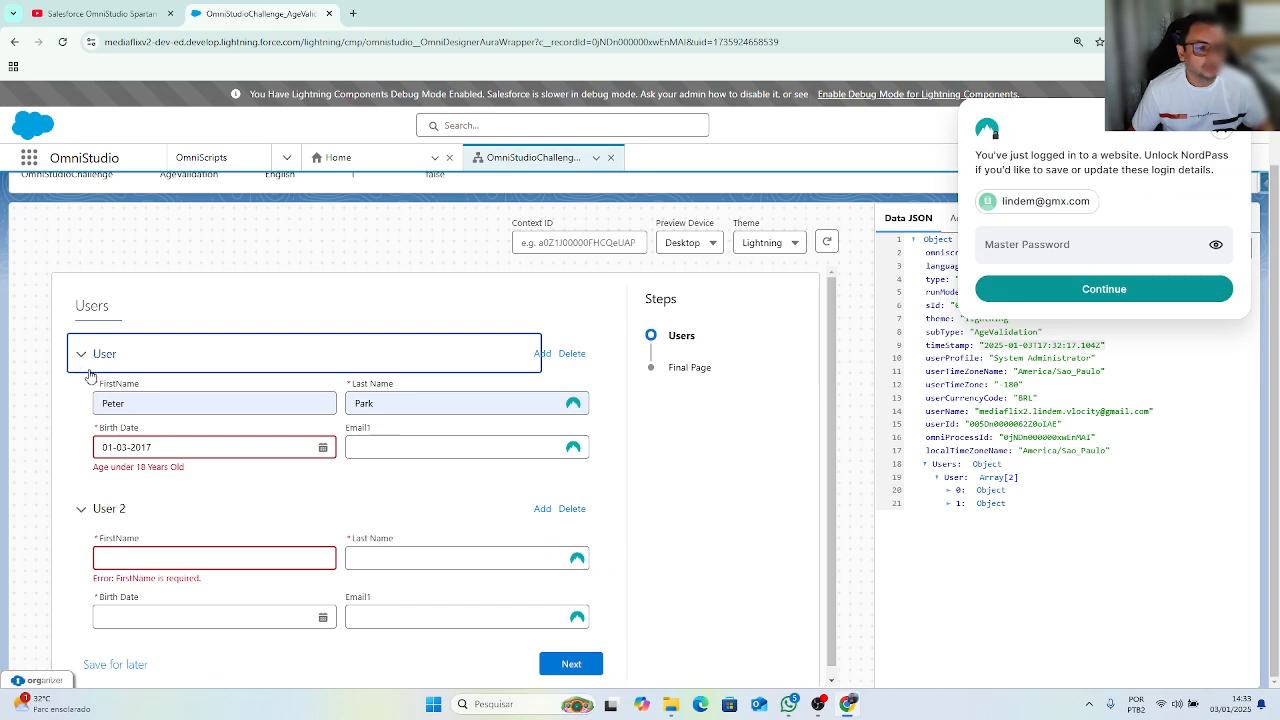
click(324, 448)
text(2)
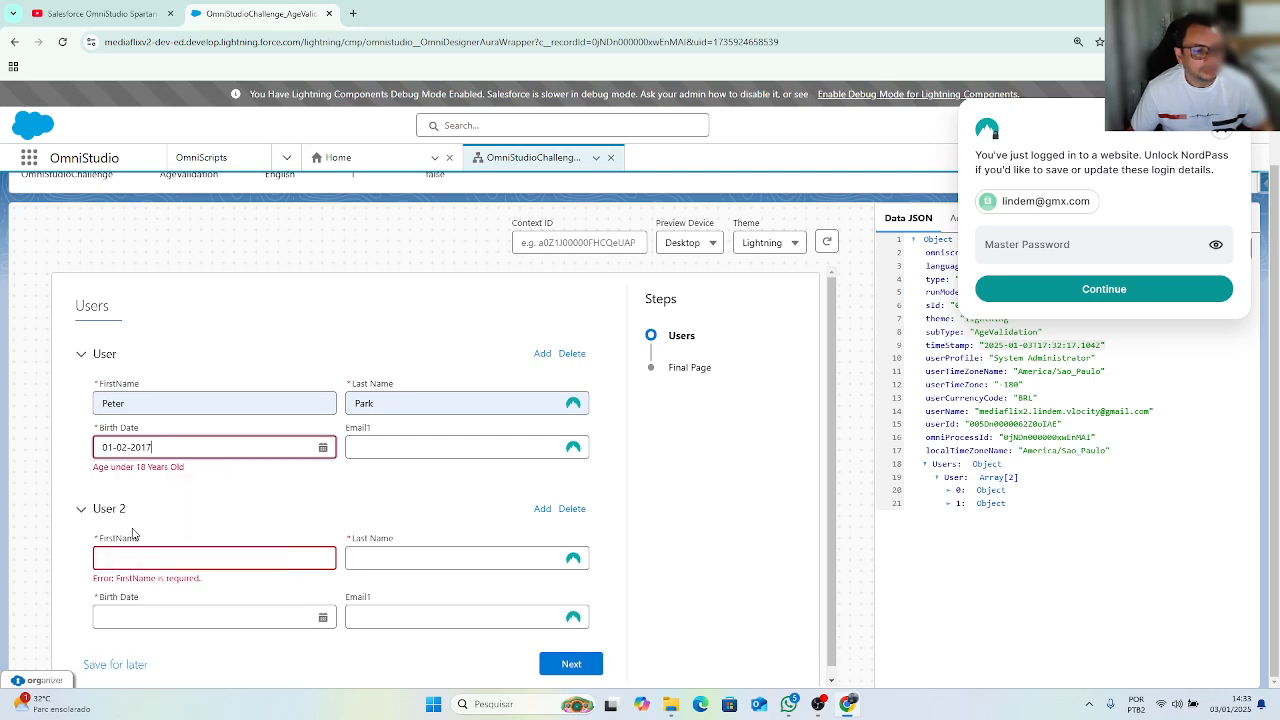
click(214, 448)
text(0)
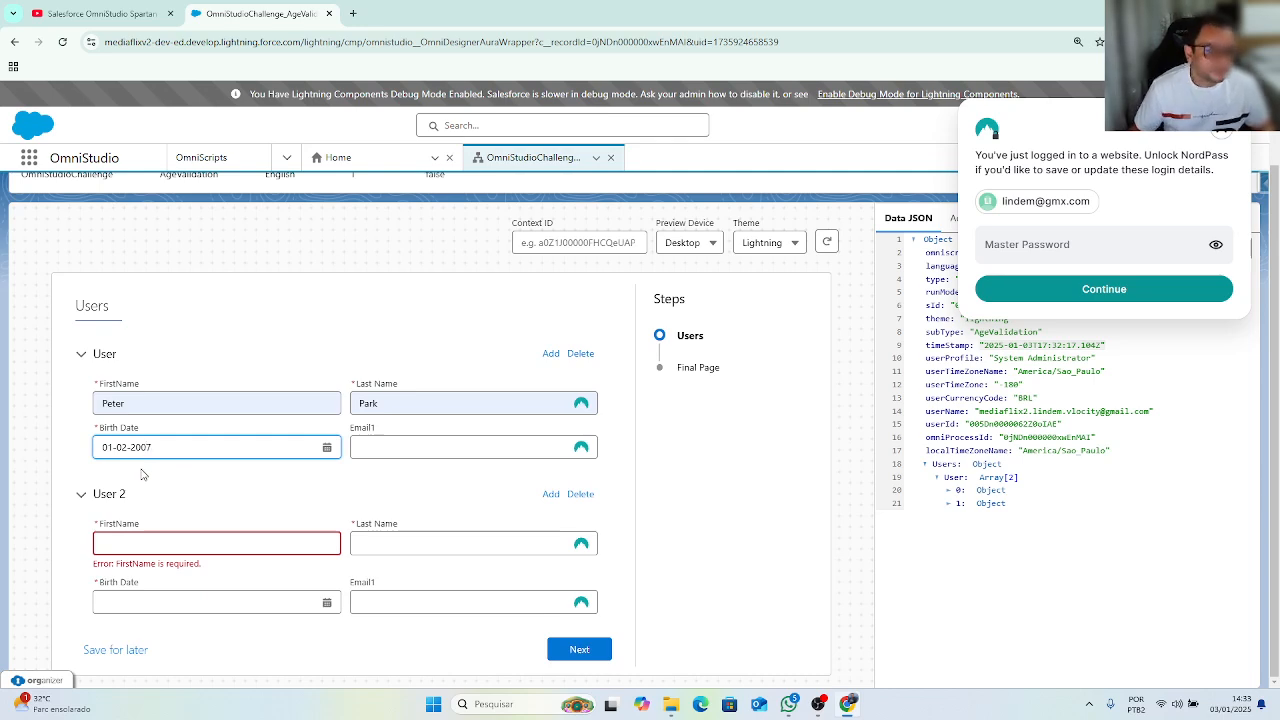
click(470, 448)
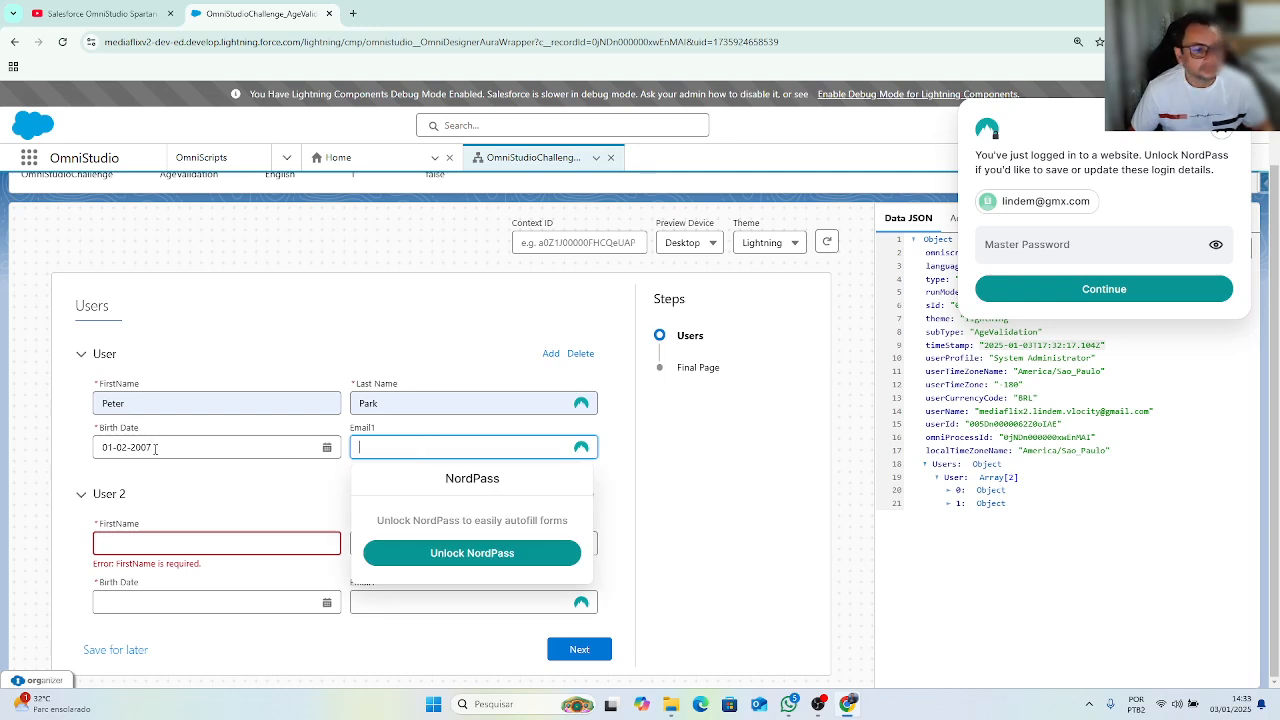
text(01-03-2007)
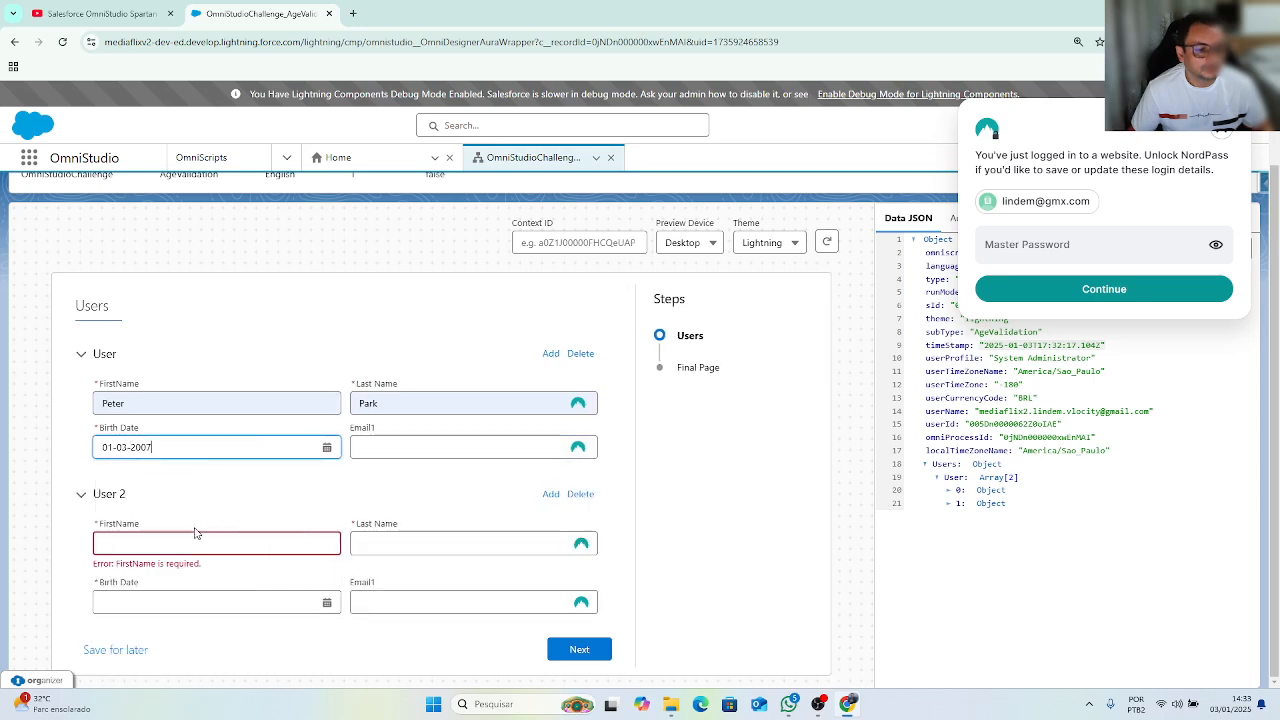
text(01-04-2007)
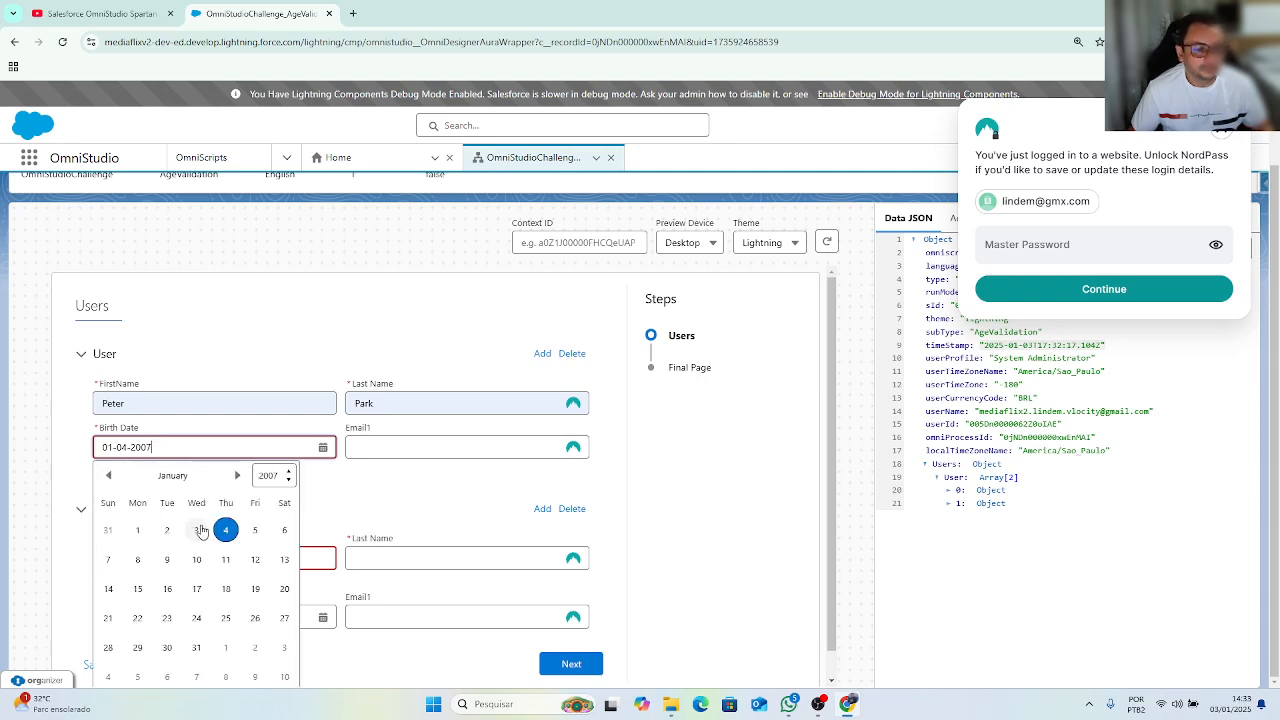
click(196, 528)
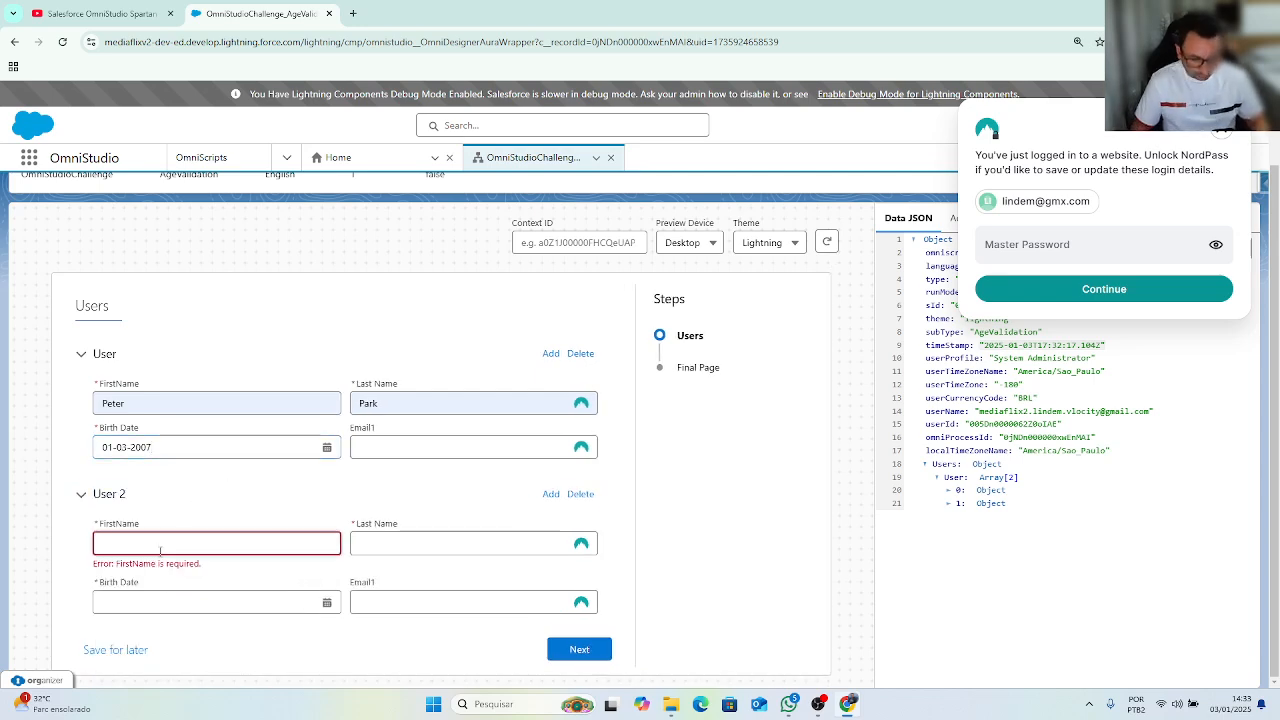
Enter User 2 as Bruce Wayne and pick birth year 1970 in the calendar.
text(Bruce)
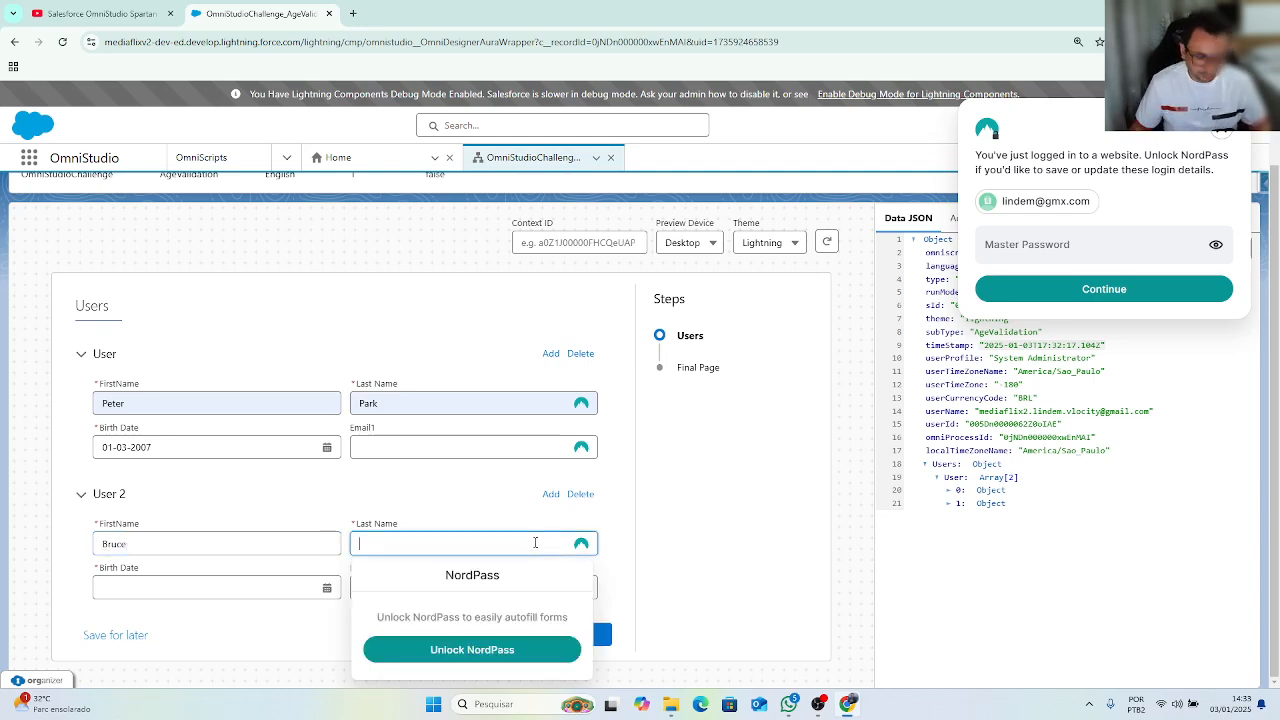
text(Wayne)
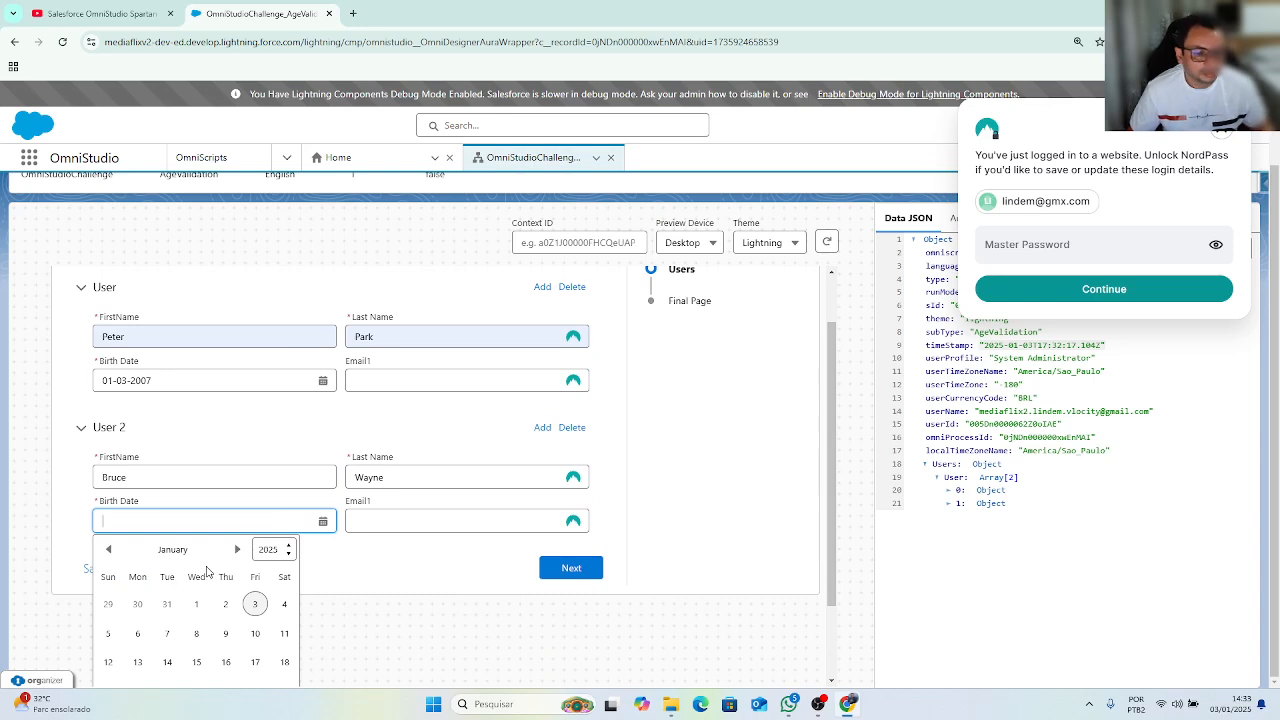
click(268, 548)
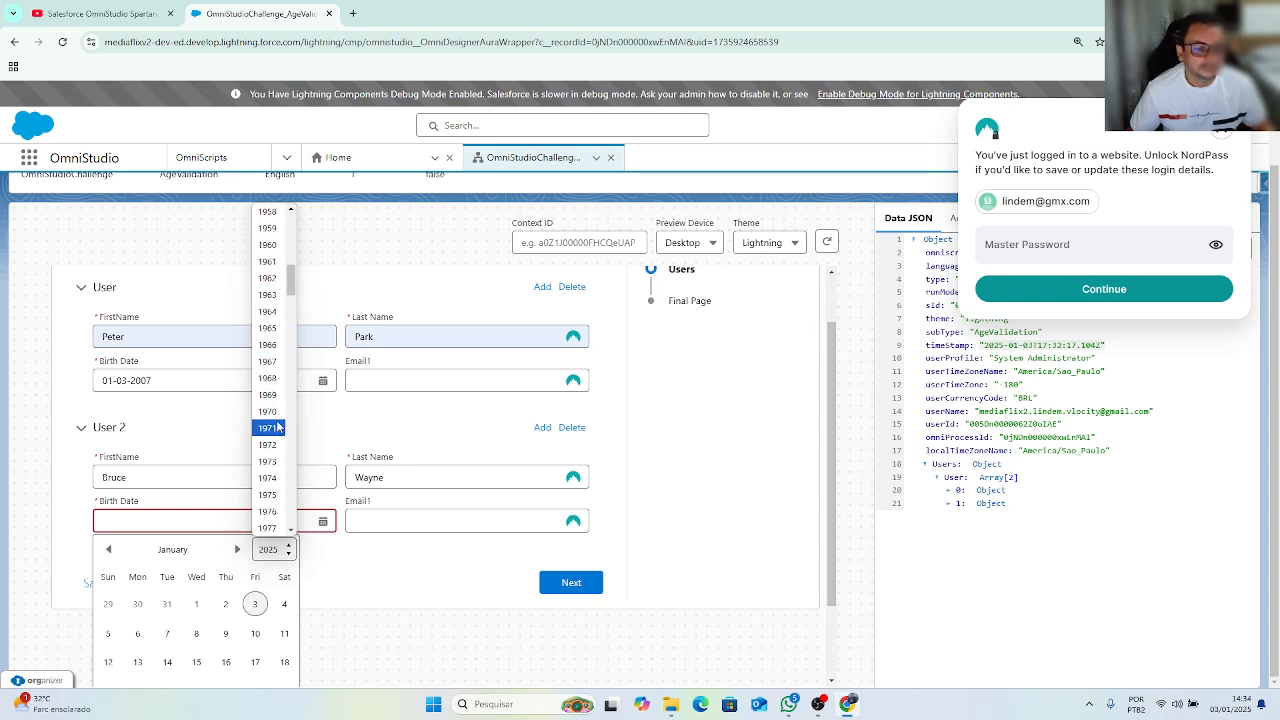
click(268, 412)
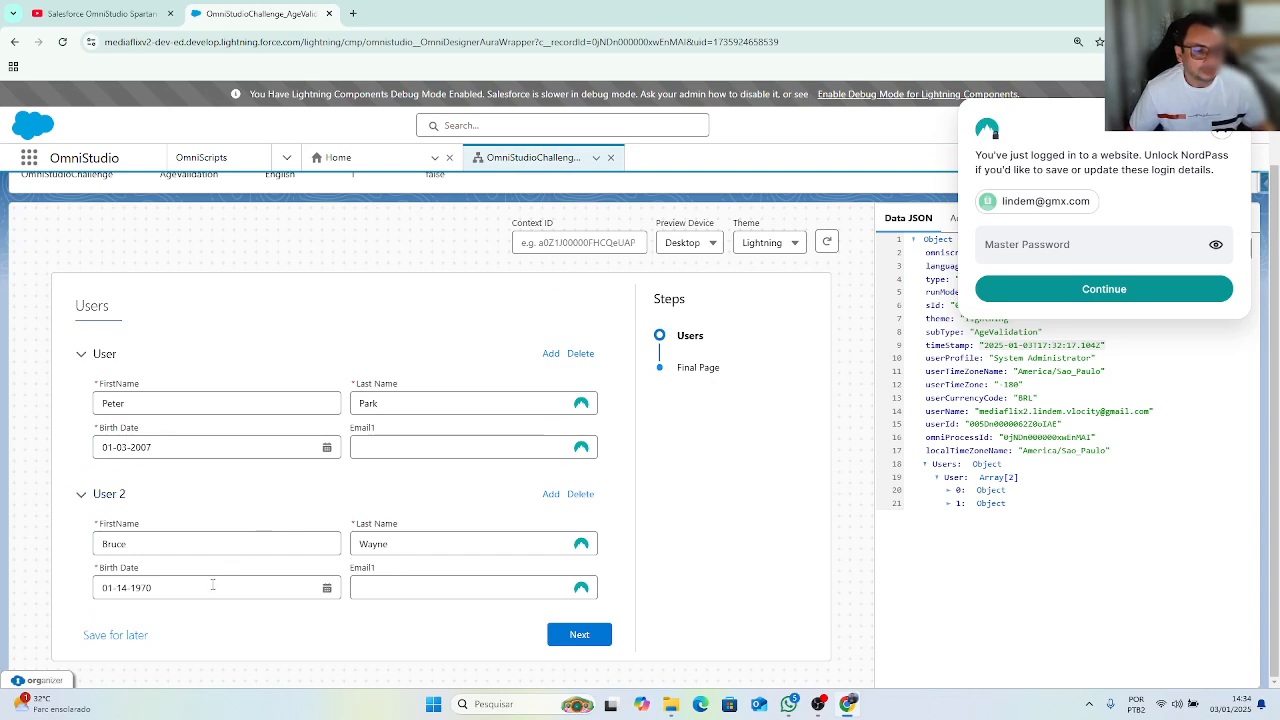
Retype User 2's birth year to 2010, flagging under 18, and add an empty User 3.
click(210, 588)
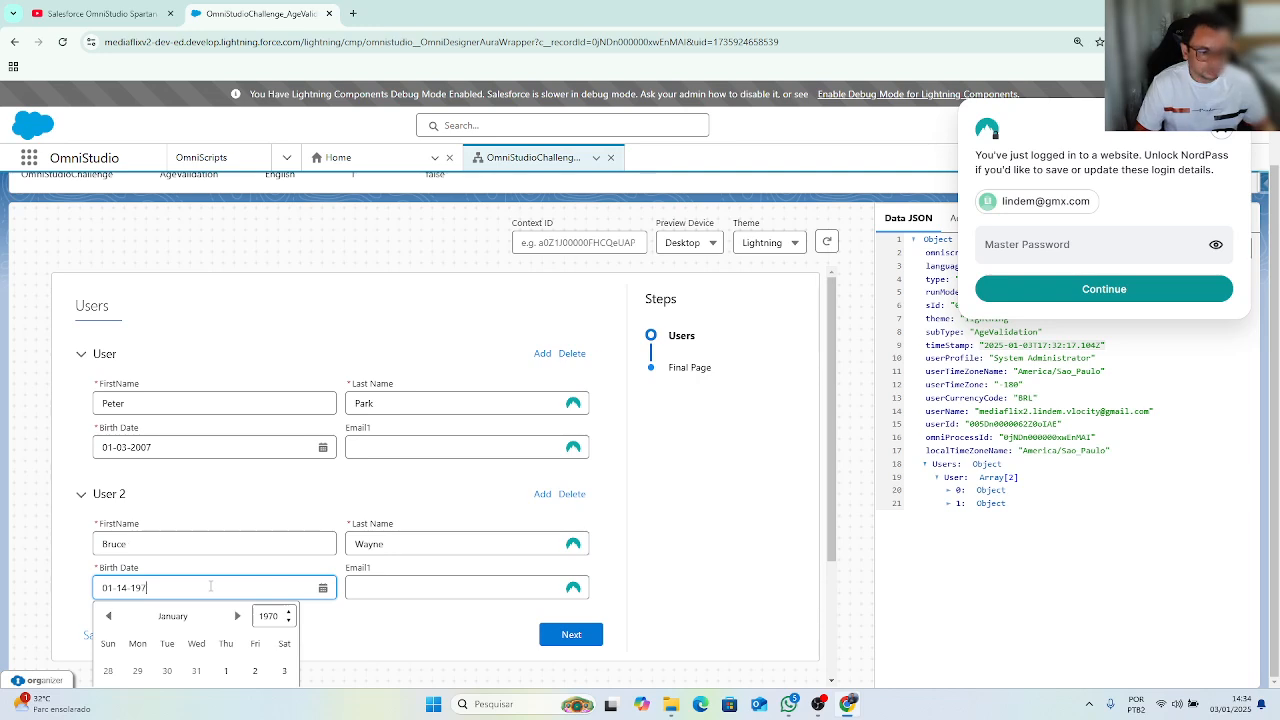
text(20)
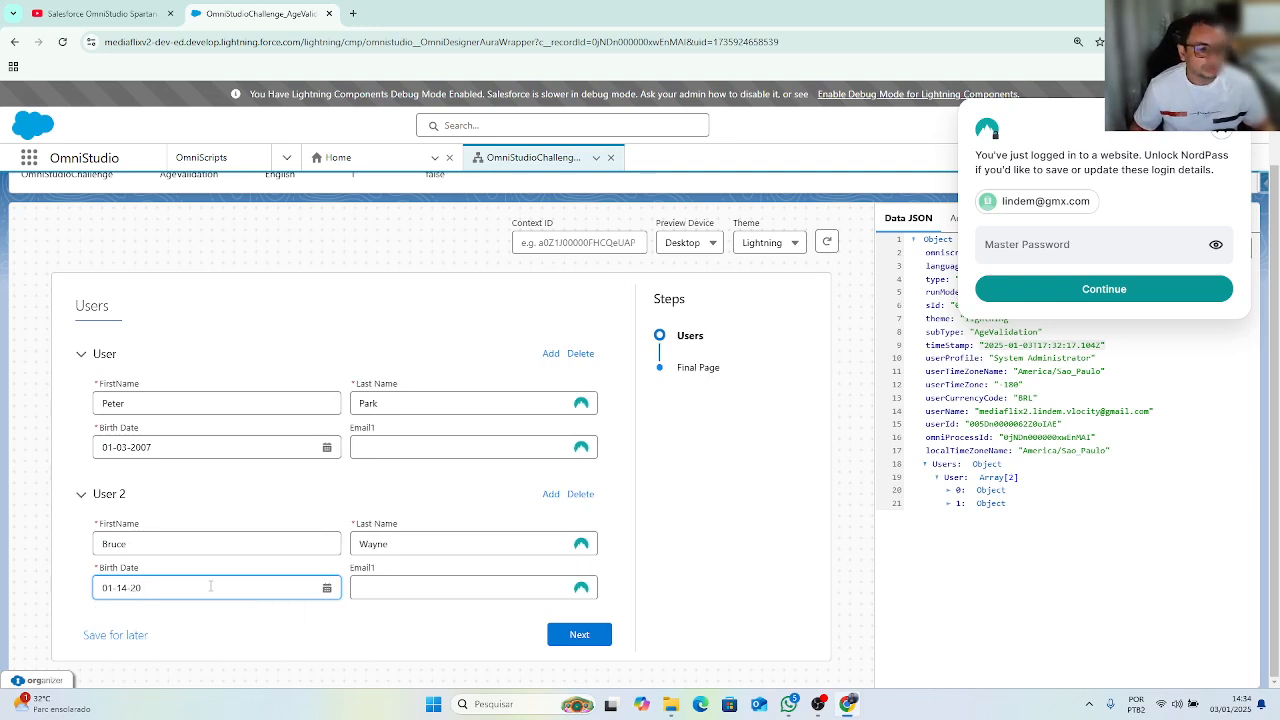
text(00)
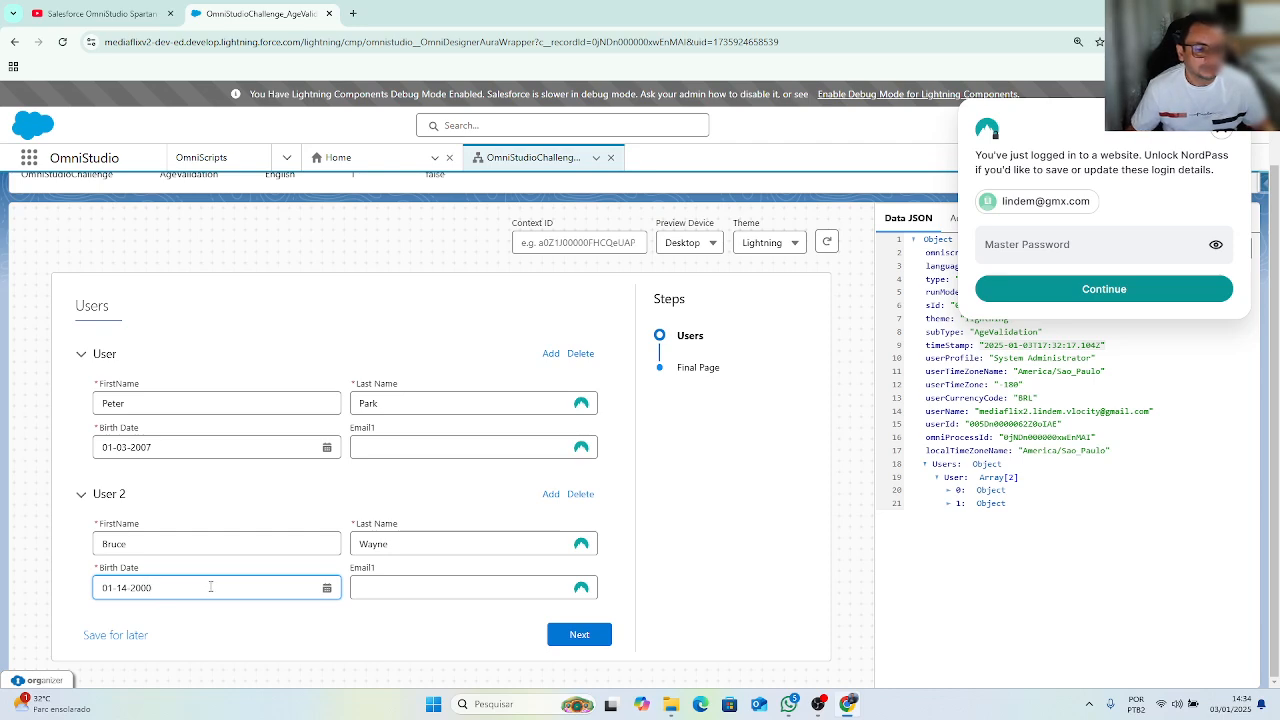
click(580, 634)
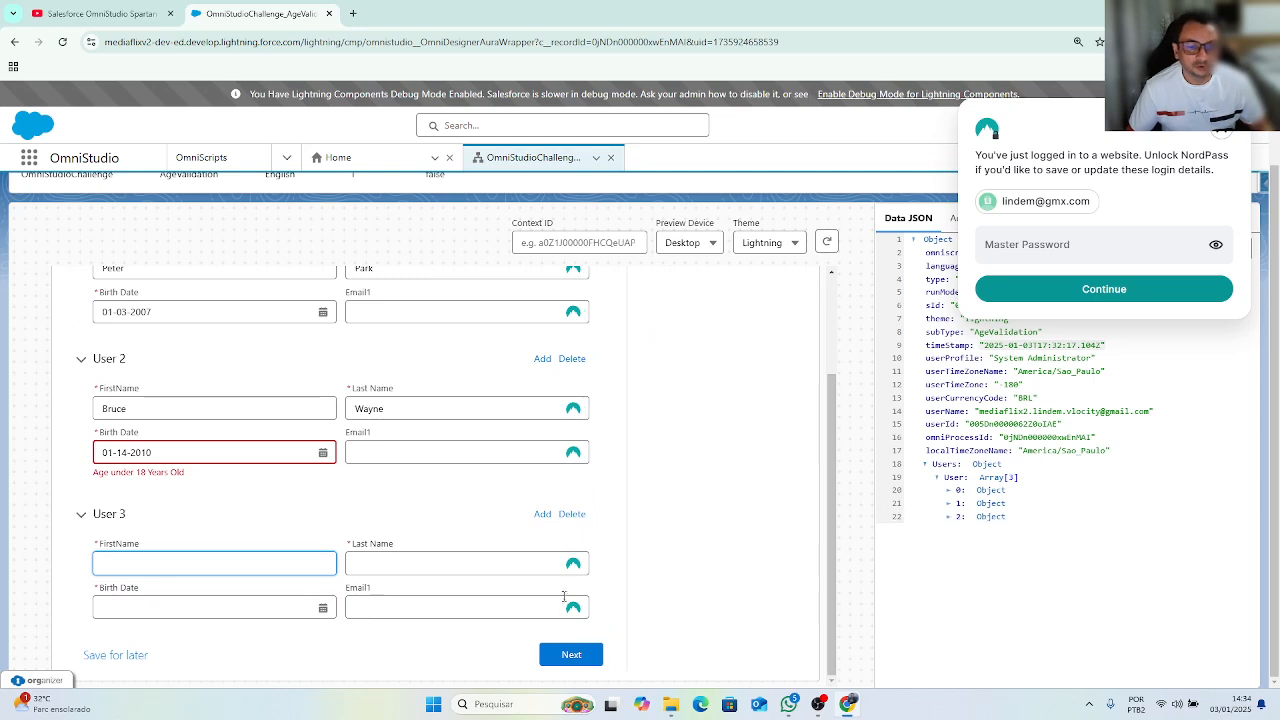
Attempt Next; validation keeps the preview on the Users step.
click(572, 654)
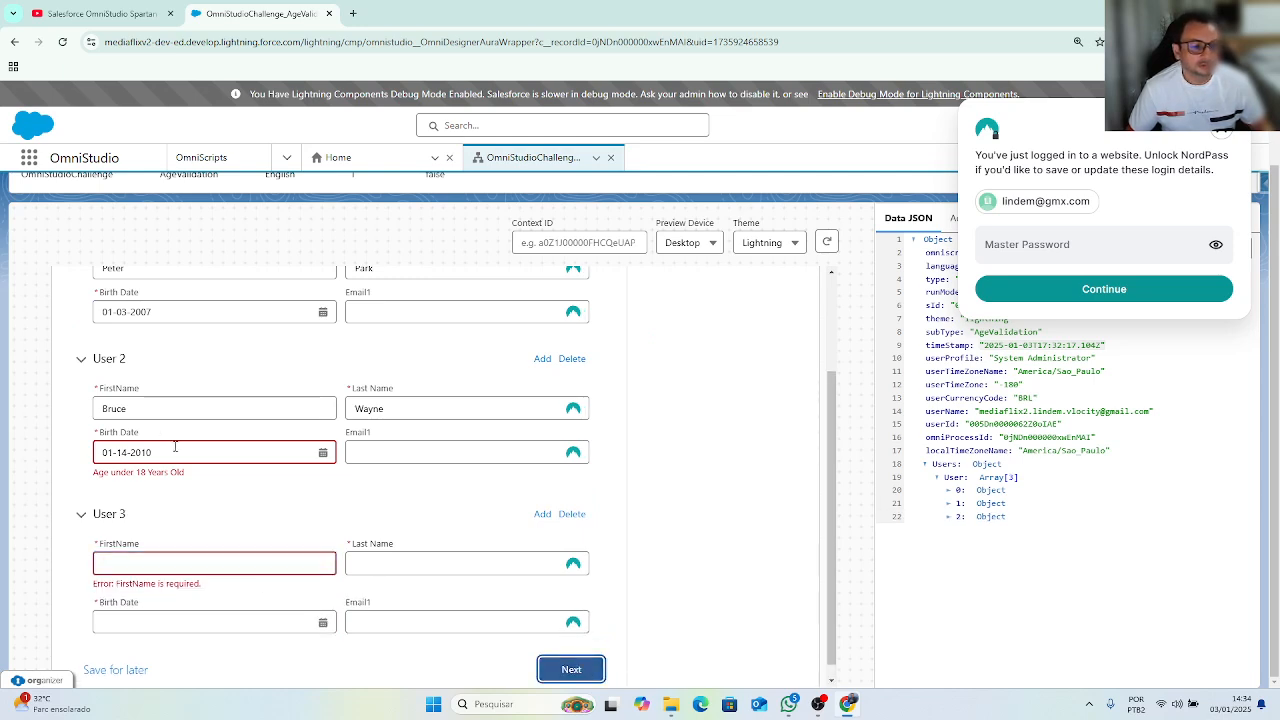
mouse_move(288, 558)
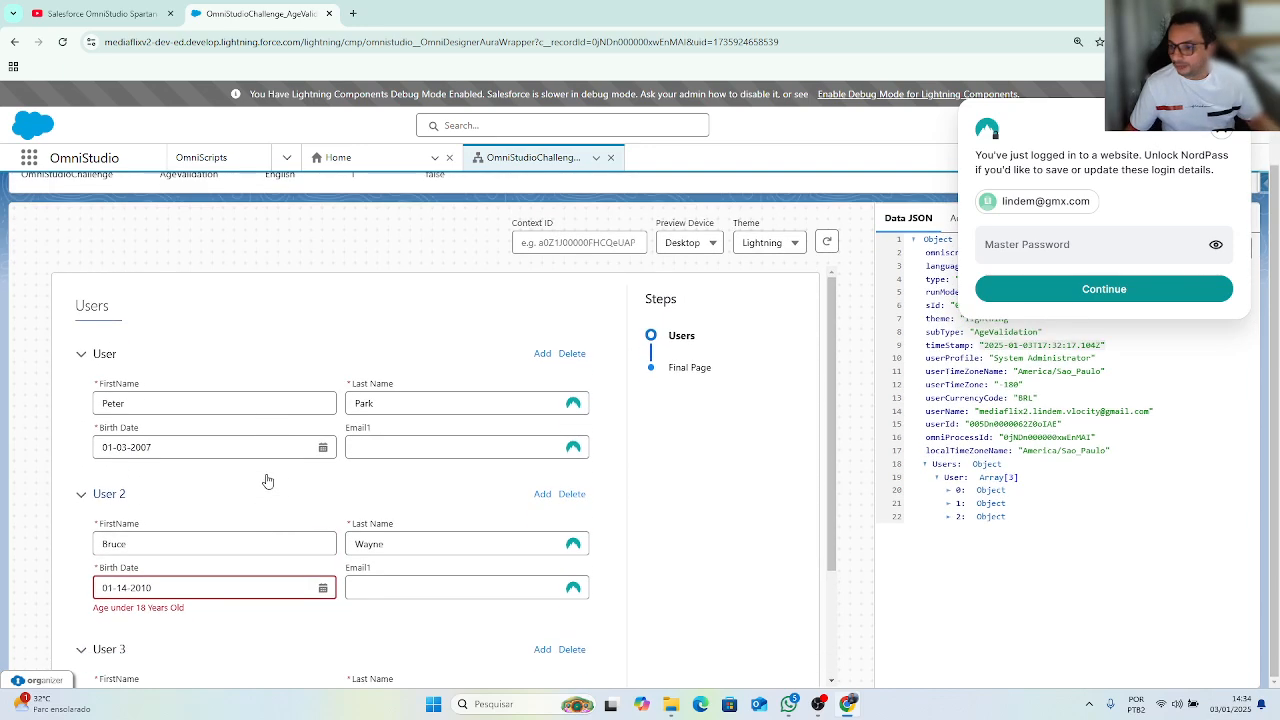
scroll(down, 3)
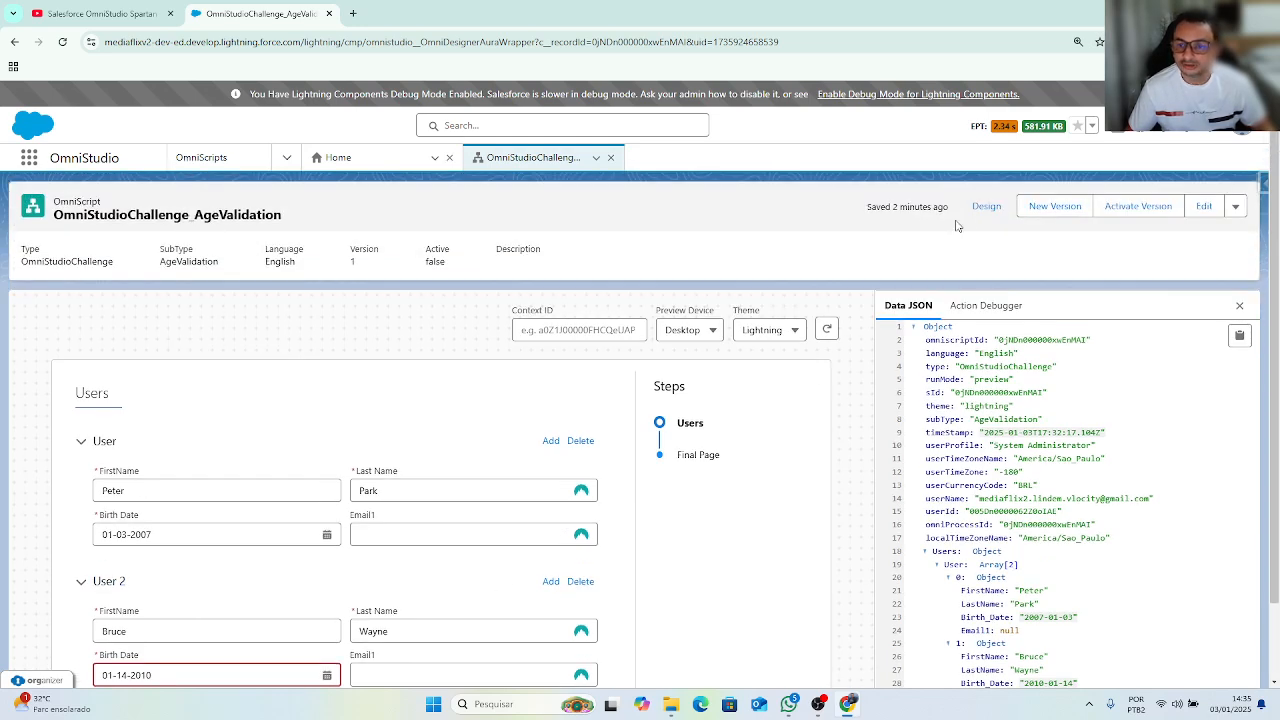
Return to design and review the Birth Date field's required MM-dd-yyyy settings.
click(986, 204)
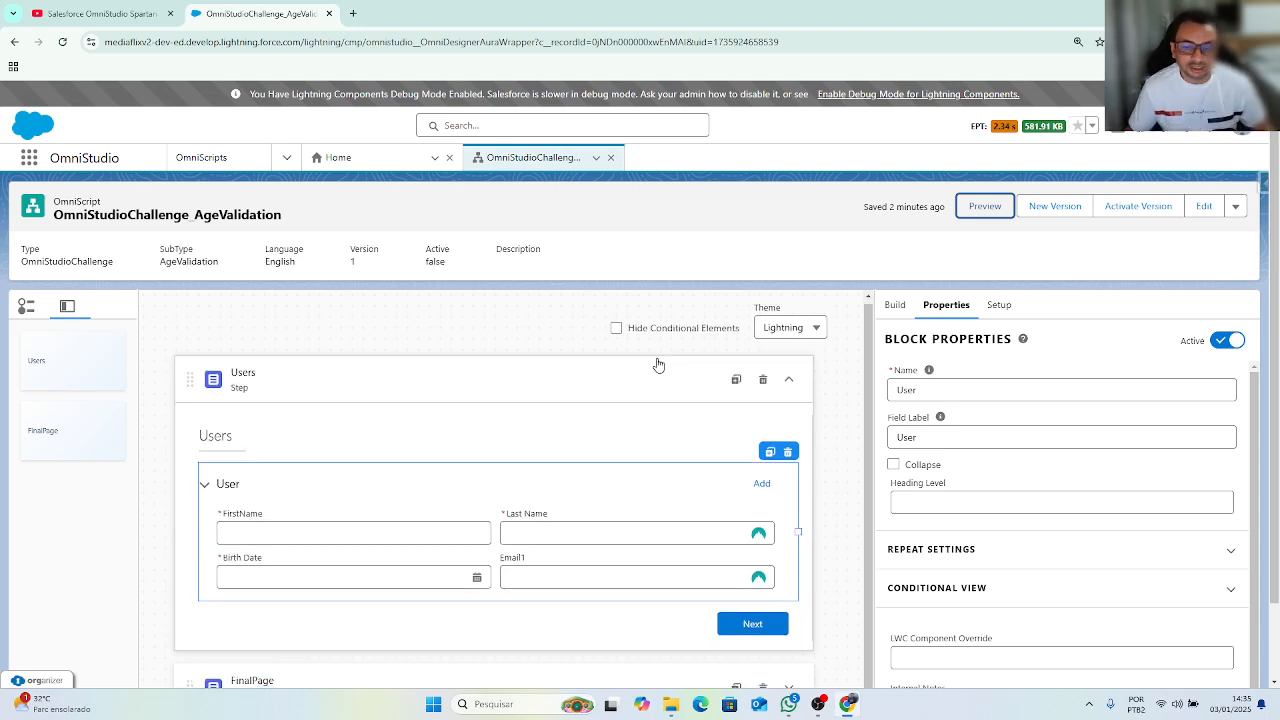
scroll(down, 3)
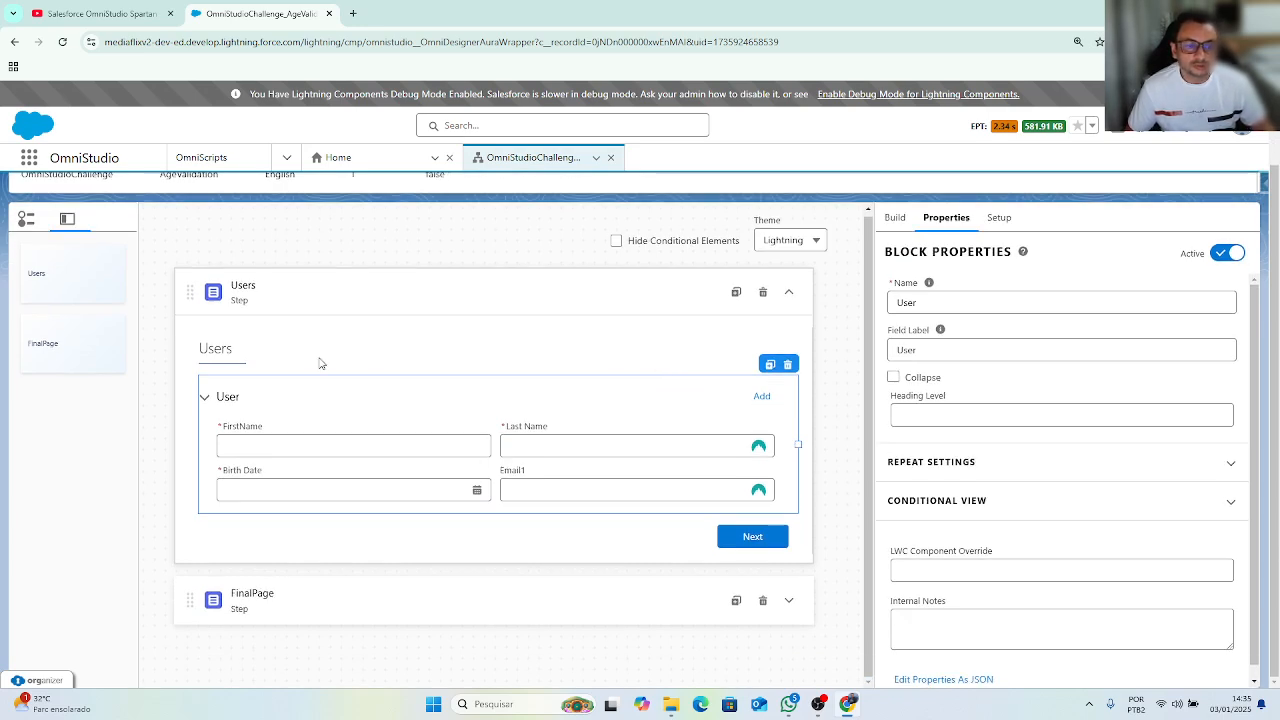
mouse_move(616, 400)
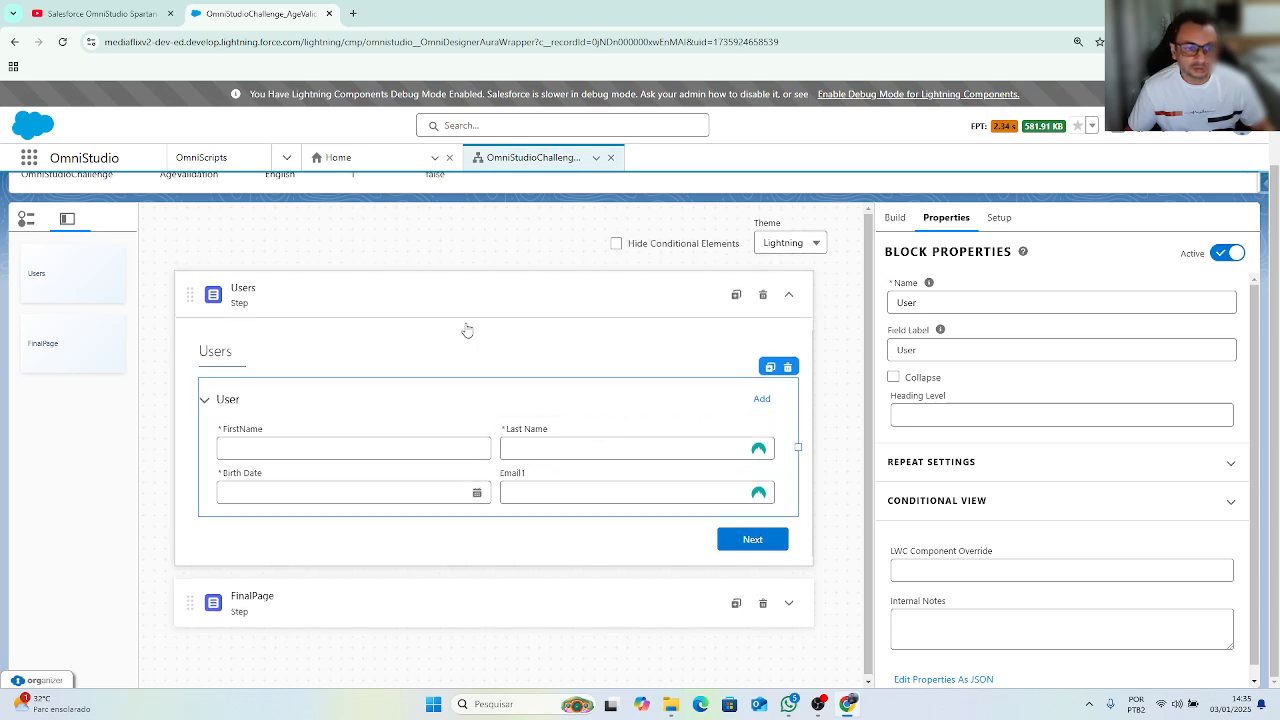
mouse_move(340, 396)
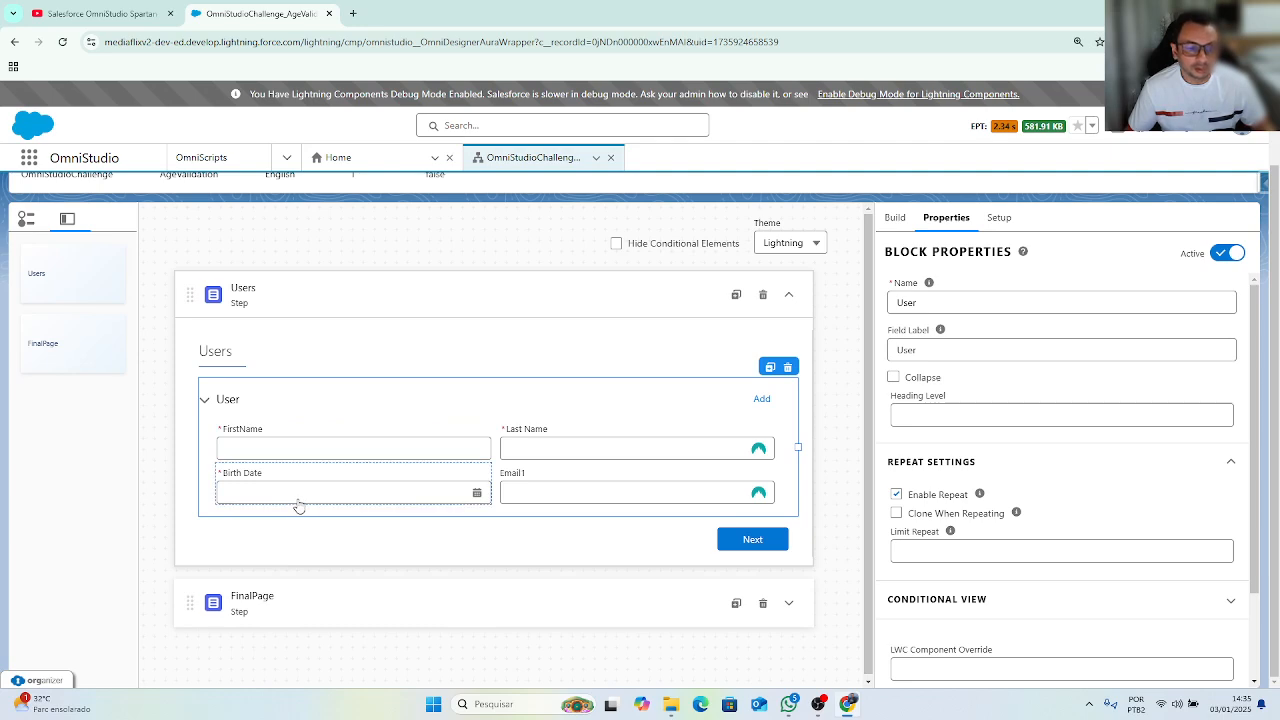
mouse_move(346, 500)
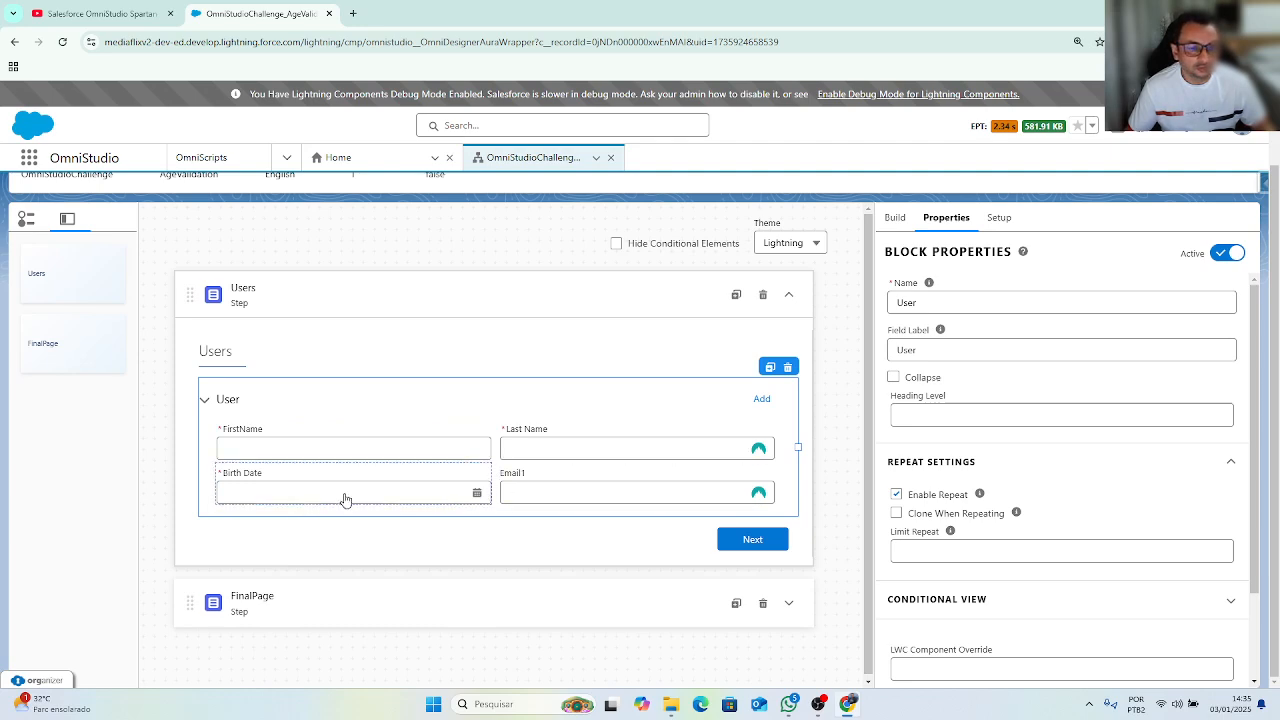
click(352, 492)
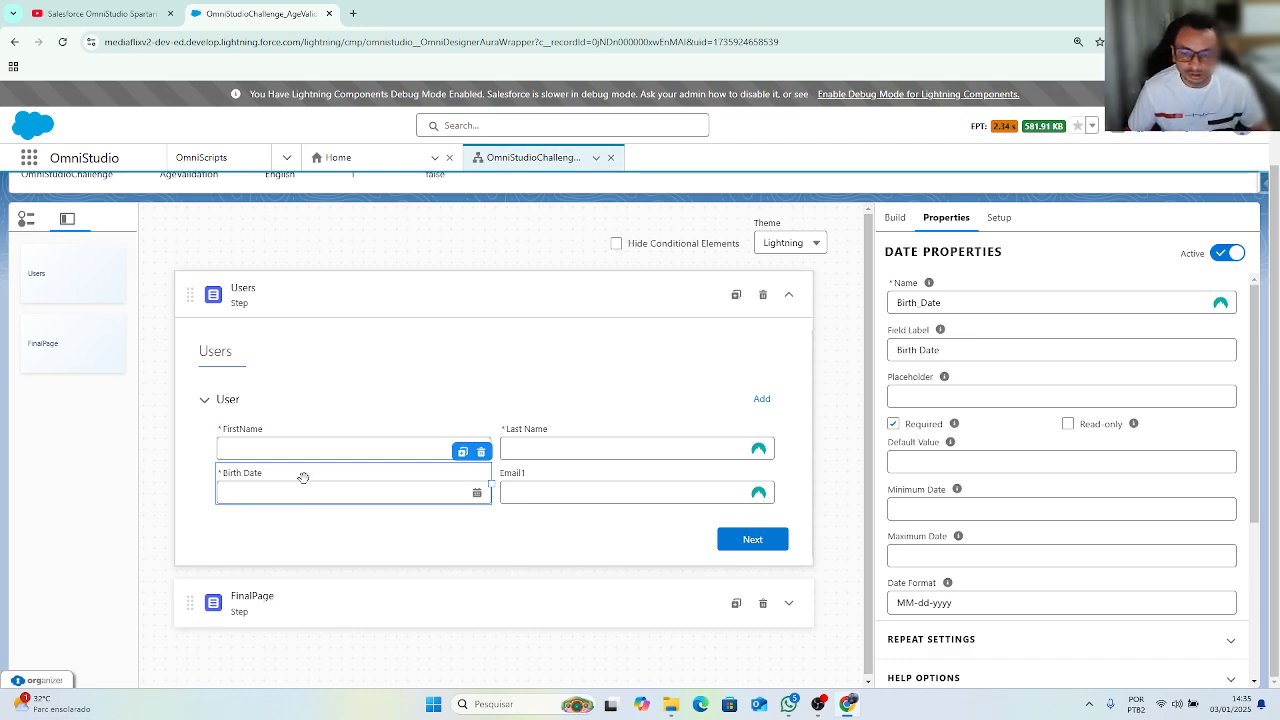
click(788, 604)
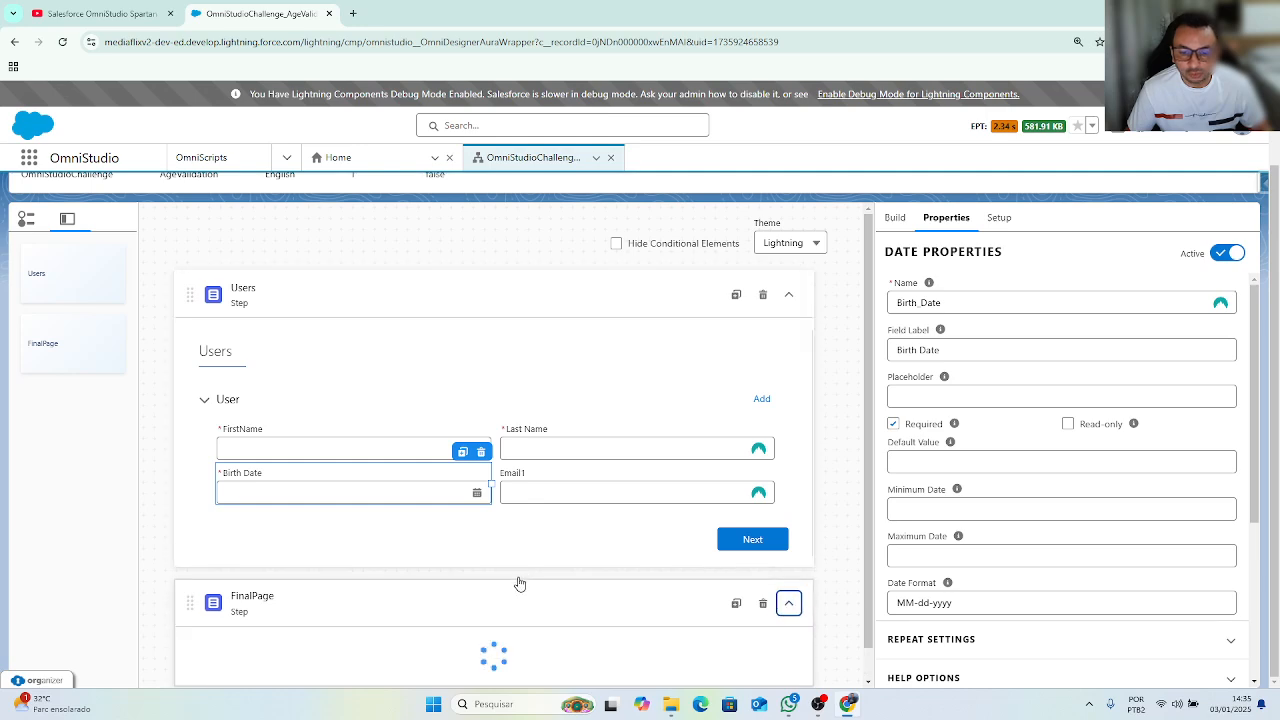